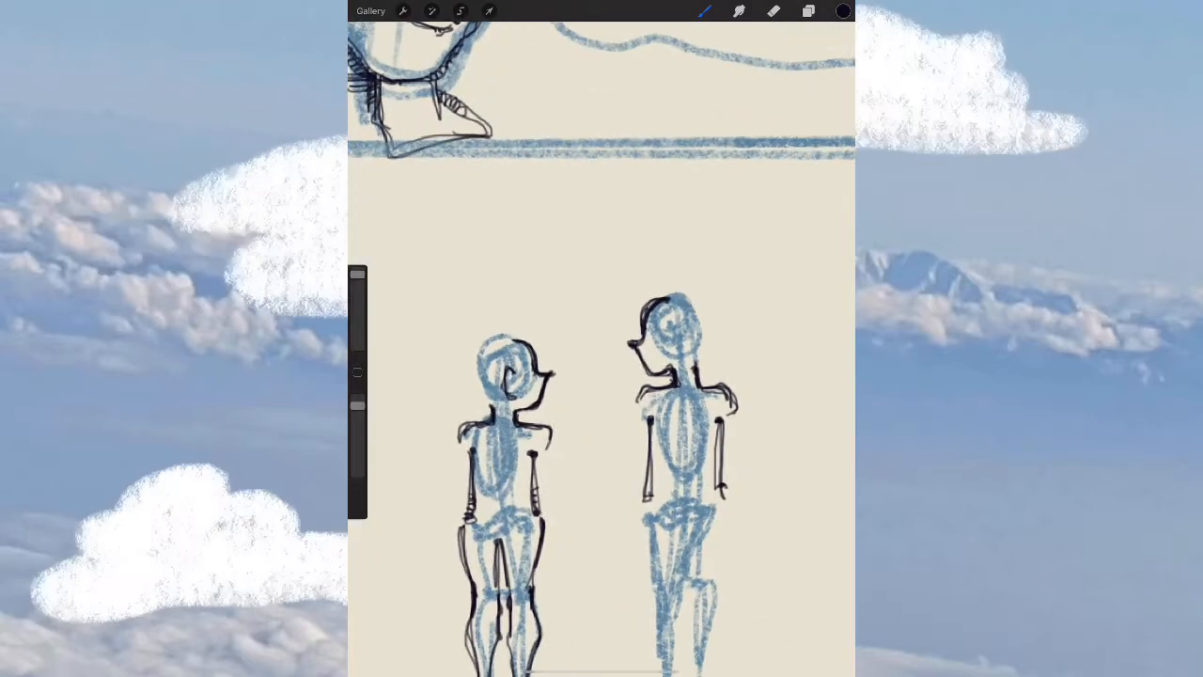
# Sketch loose, wavy hair strokes around the left figure's head, then leave Procreate.
pyautogui.click(704, 10)
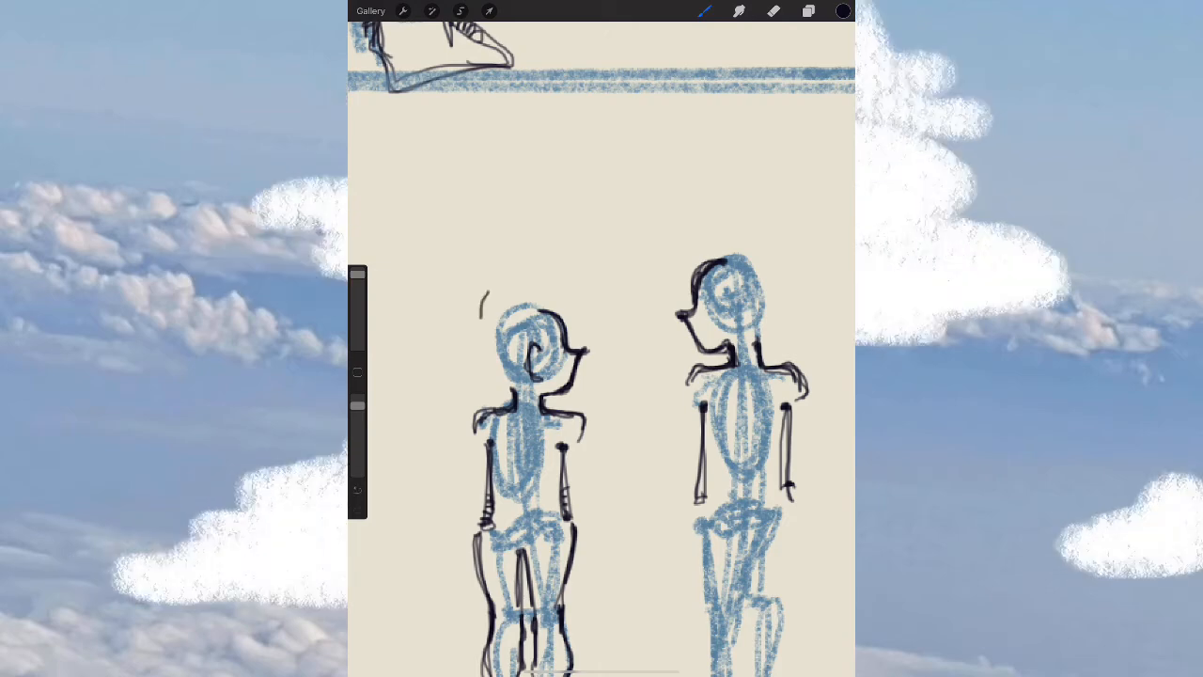
pyautogui.moveTo(484, 315); pyautogui.dragTo(606, 296)
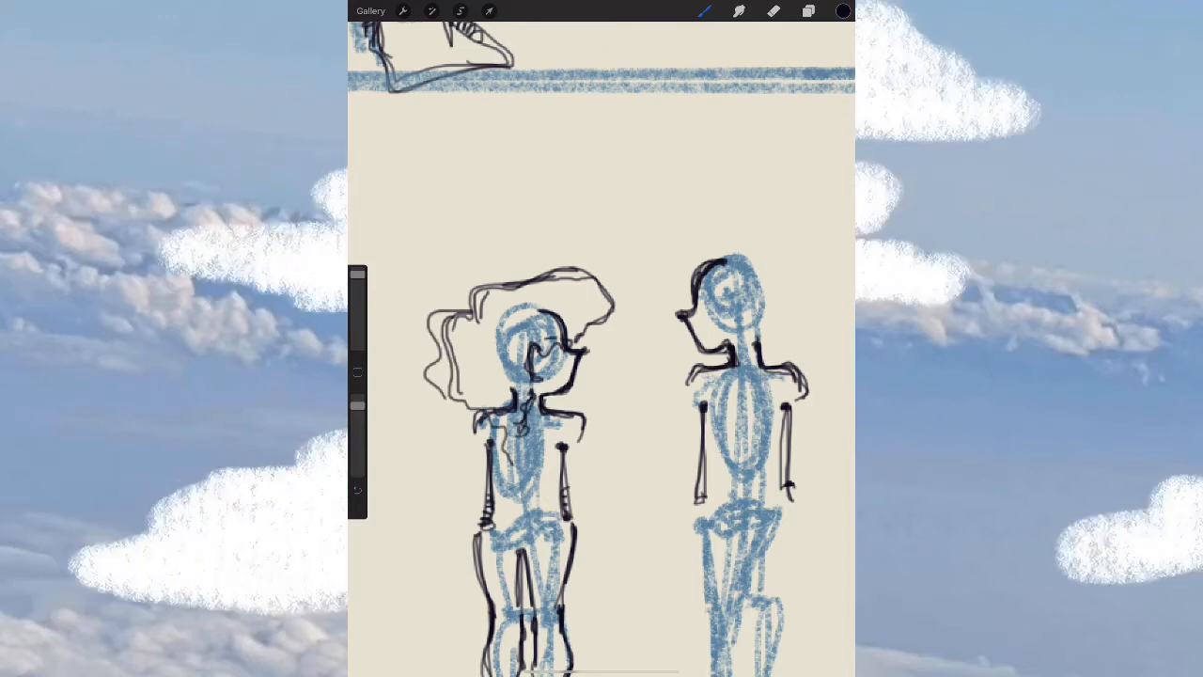
pyautogui.moveTo(451, 301); pyautogui.dragTo(447, 386)
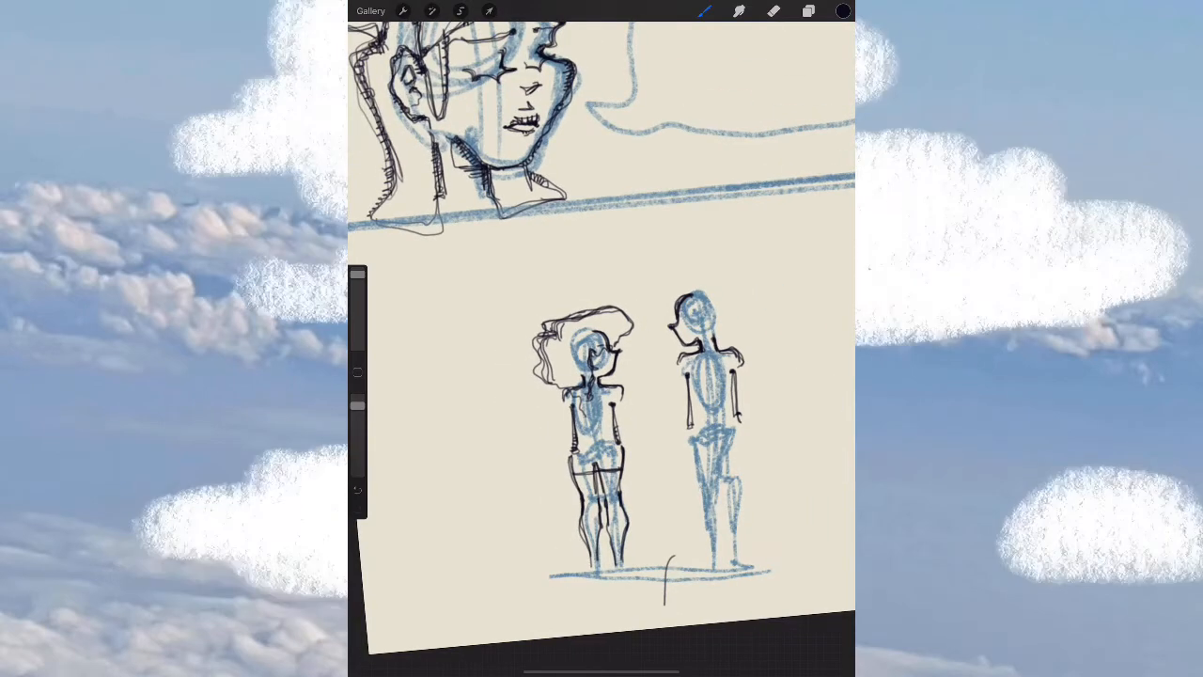
pyautogui.click(773, 11)
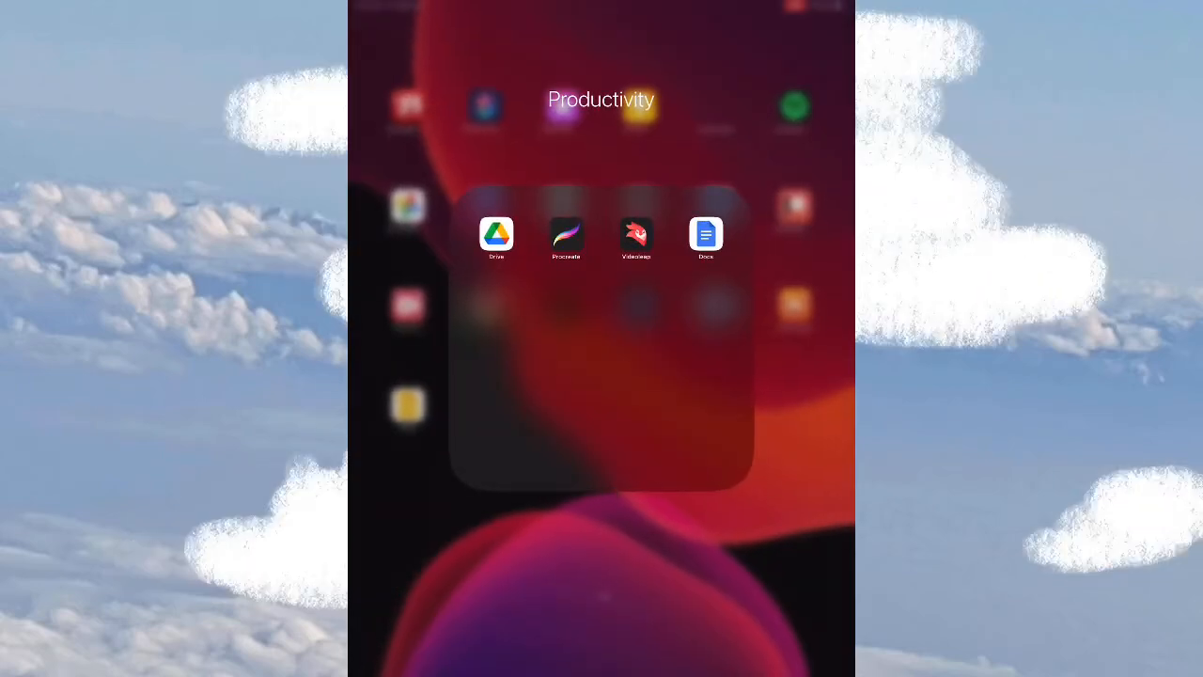
# Tap the Procreate icon in the Productivity folder to reopen the sketch.
pyautogui.click(566, 234)
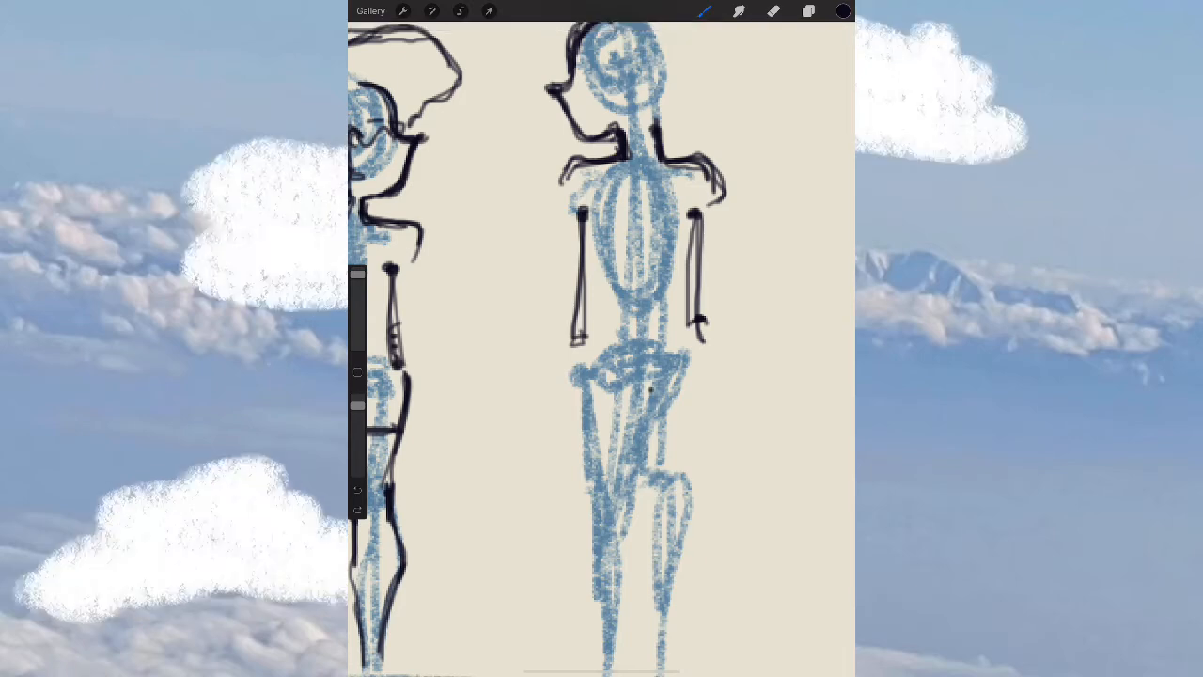
# Ink the right figure's arm, bent raised leg and a rough boot on its foot.
pyautogui.moveTo(649, 390); pyautogui.dragTo(625, 498)
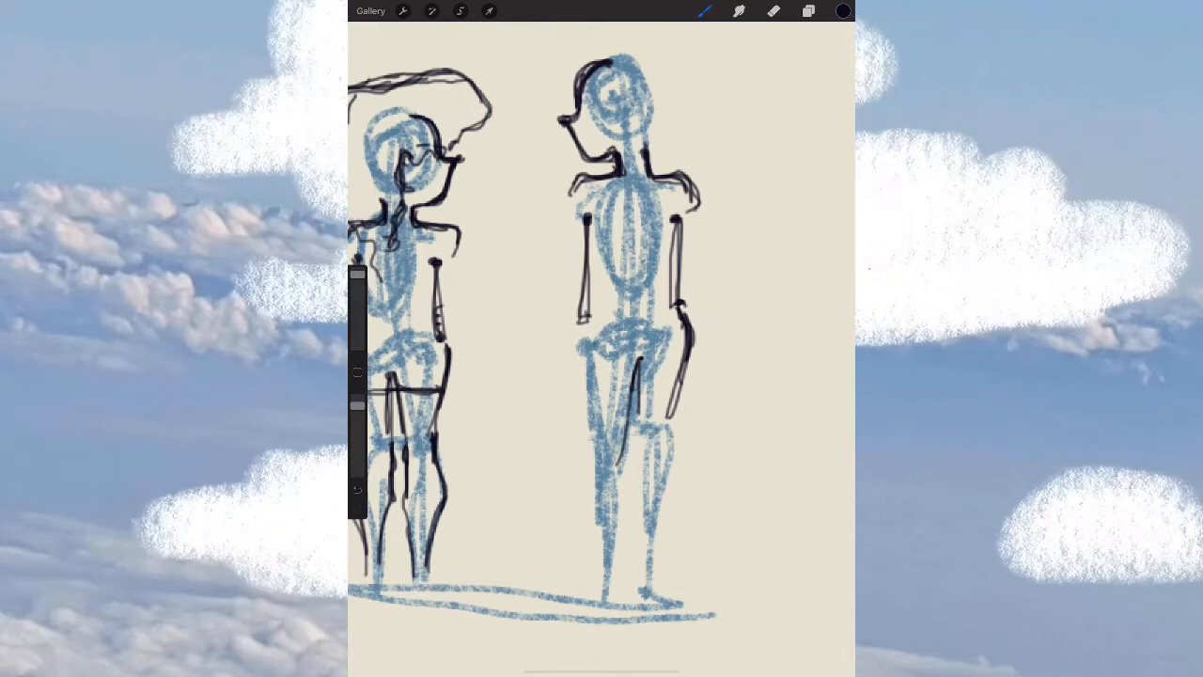
pyautogui.moveTo(657, 395); pyautogui.dragTo(672, 442)
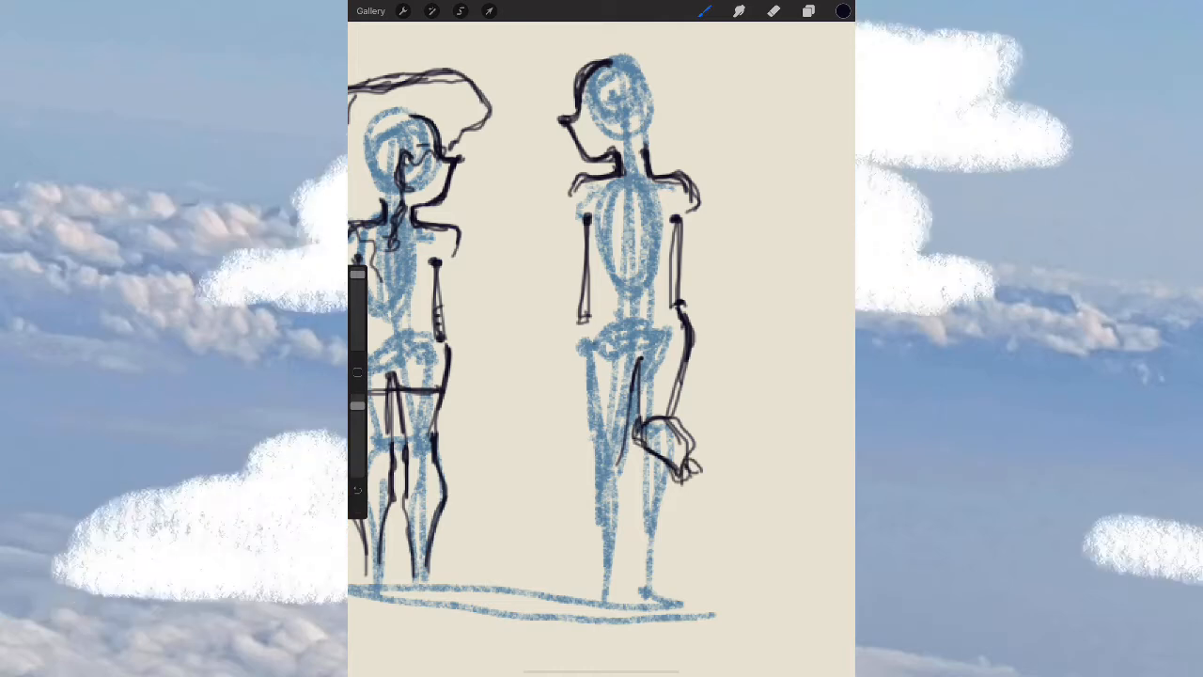
pyautogui.moveTo(667, 428); pyautogui.dragTo(715, 512)
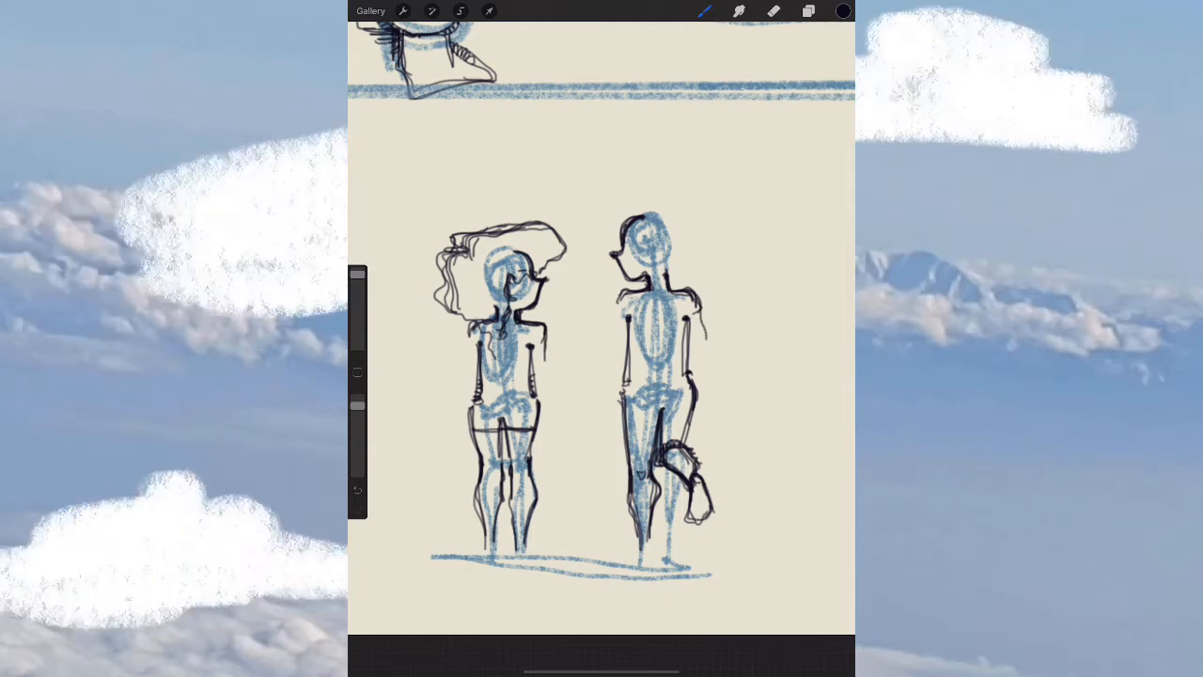
# Refine the right figure's arm outline and add a hand resting near its hip.
pyautogui.moveTo(691, 301); pyautogui.dragTo(705, 385)
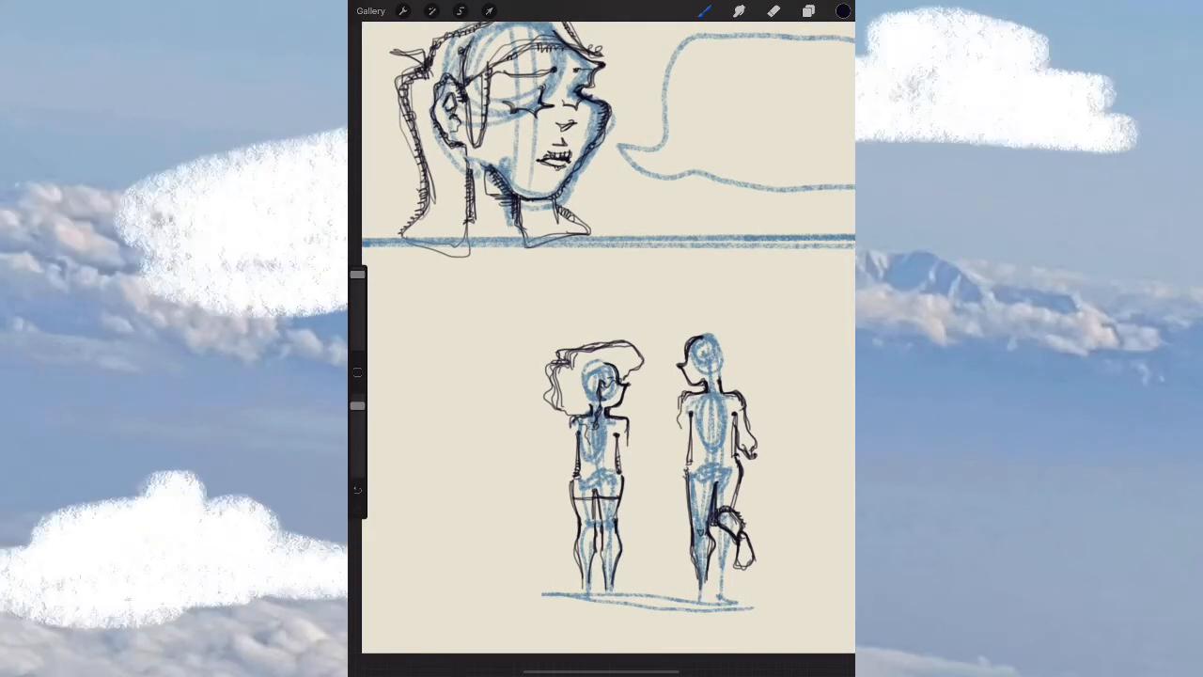
pyautogui.moveTo(681, 413); pyautogui.dragTo(676, 460)
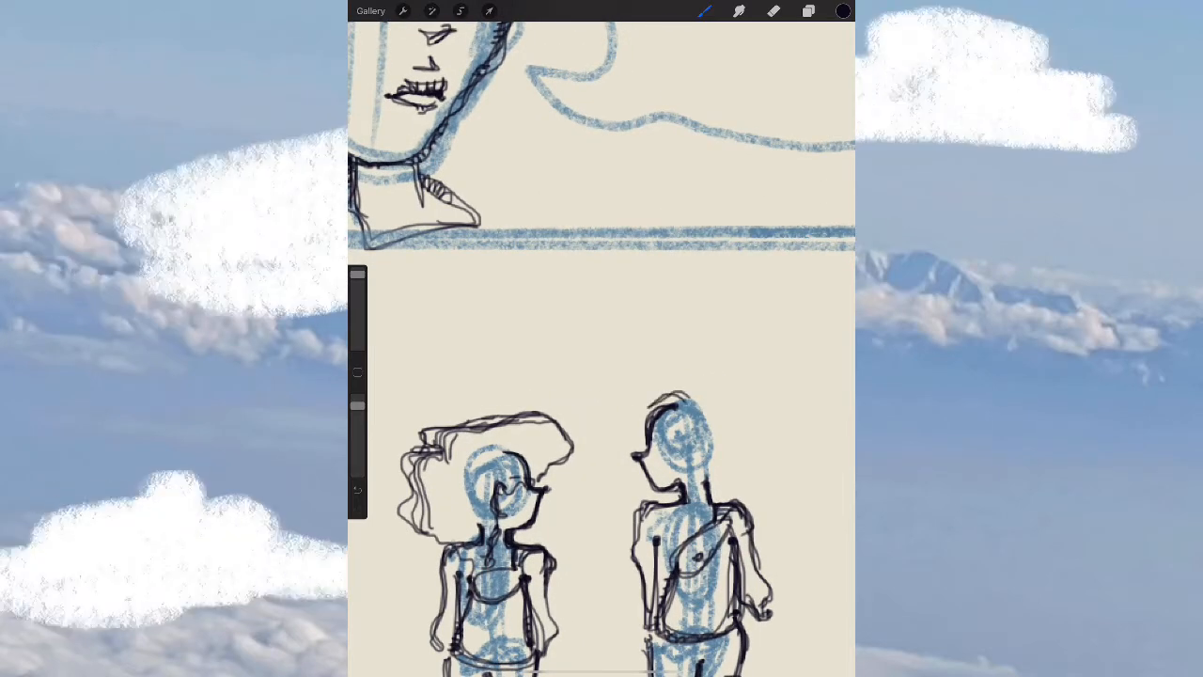
# Ink a diagonal crossbody bag strap across the right figure's chest.
pyautogui.moveTo(658, 394); pyautogui.dragTo(686, 419)
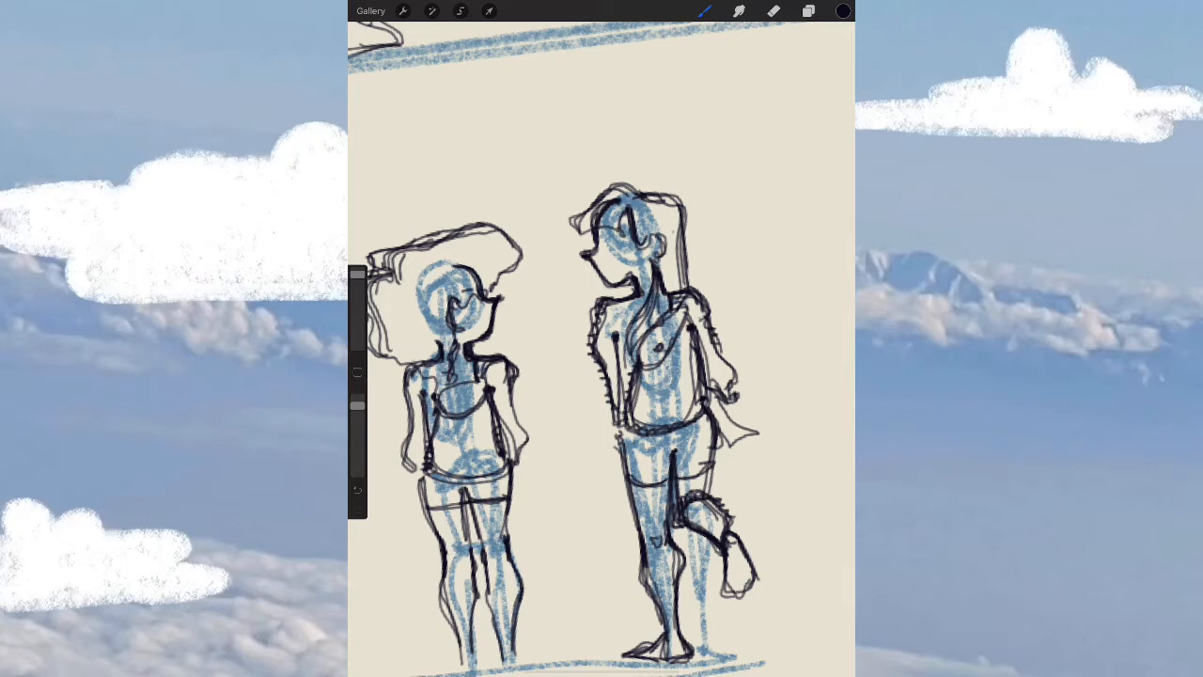
# Scroll to adjust the view over the two inked figures.
pyautogui.scroll(-3)
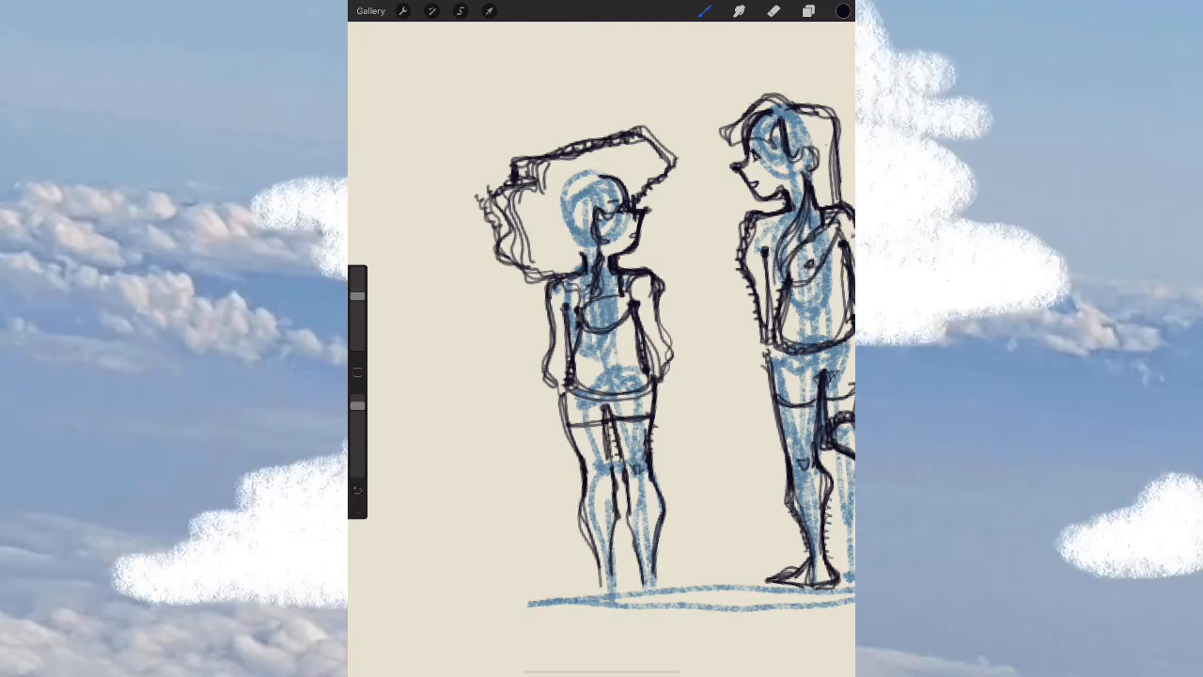
# Return to the Gallery and open the 'ivy concept' artwork.
pyautogui.click(369, 10)
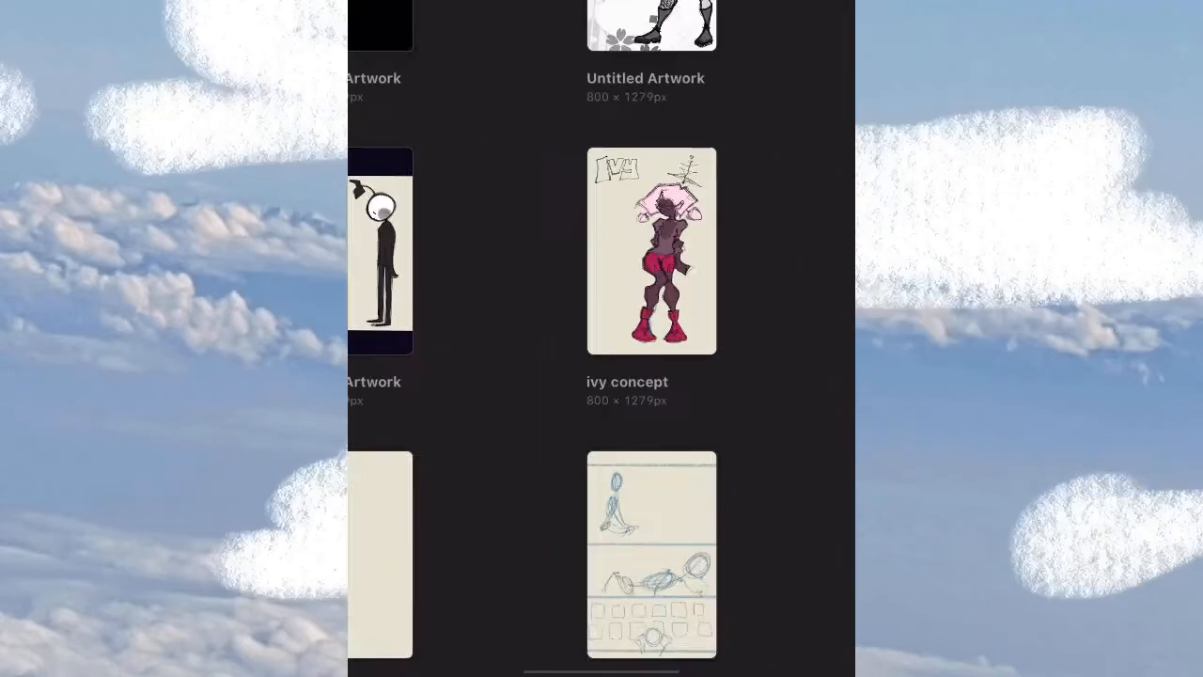
pyautogui.doubleClick(652, 251)
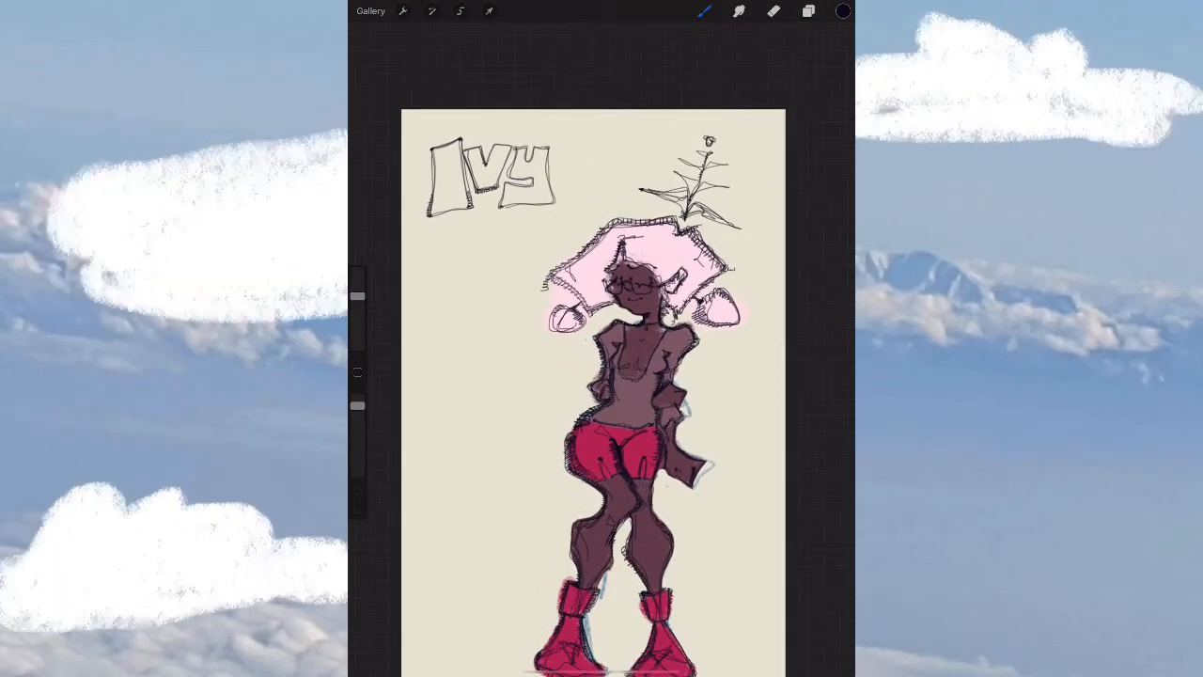
# Paint pale pink inside Ivy's hair outline and the two buns beside her head.
pyautogui.click(808, 11)
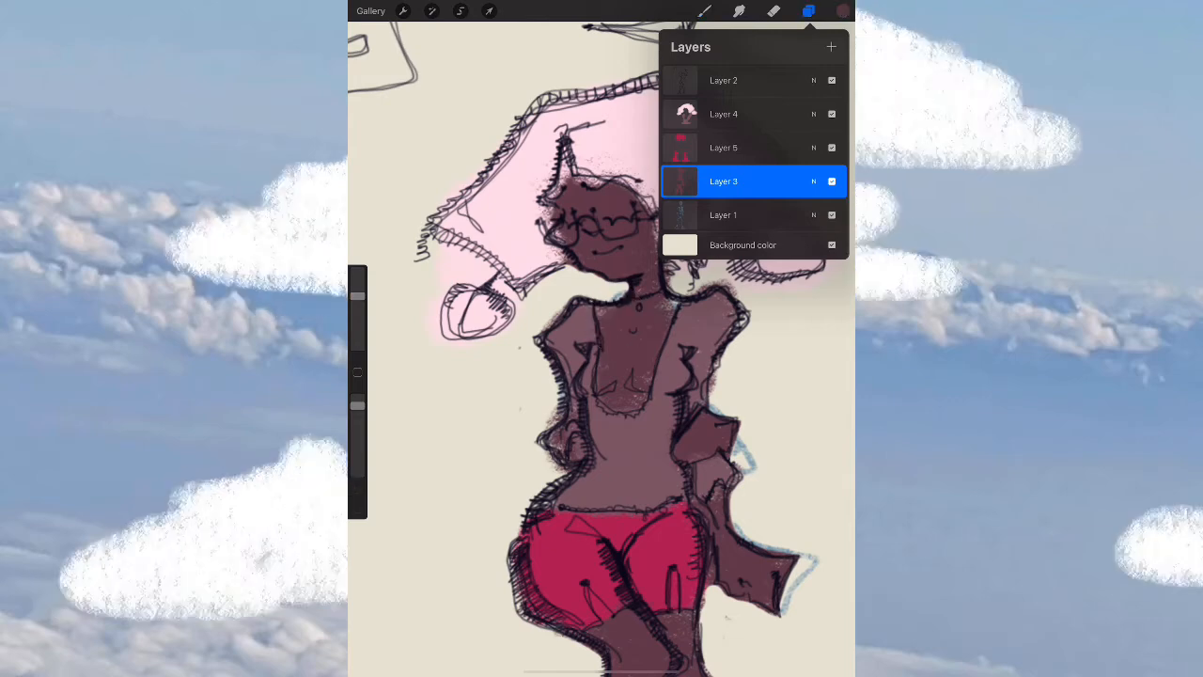
pyautogui.click(705, 11)
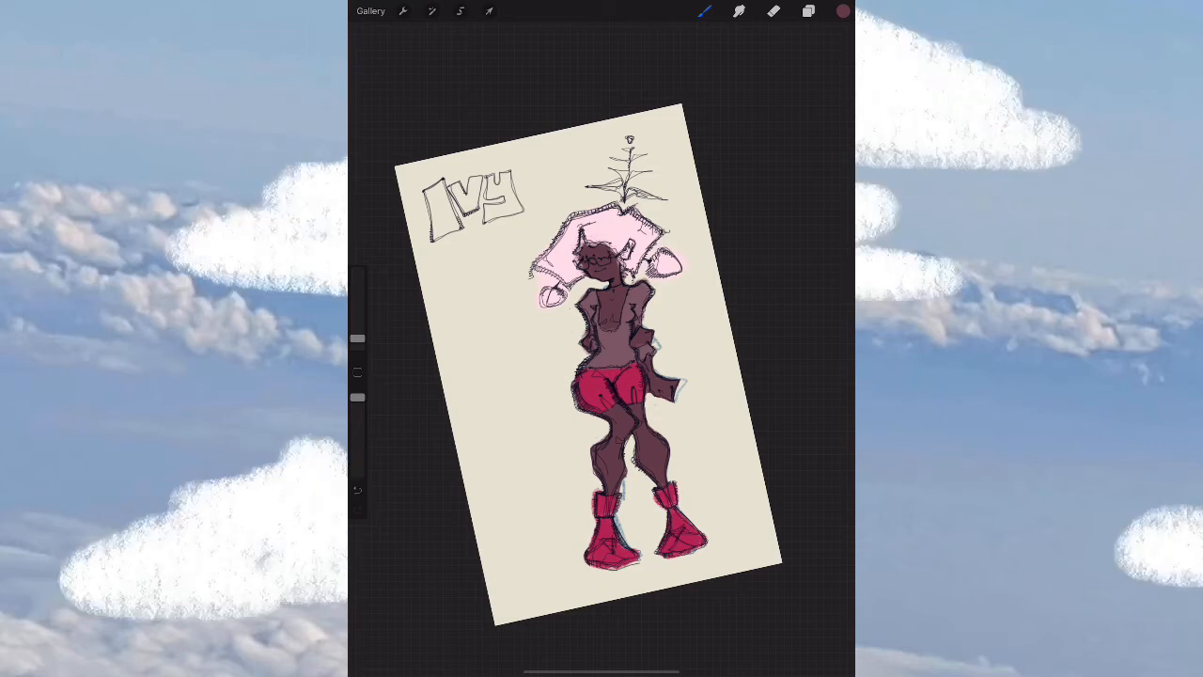
pyautogui.click(808, 11)
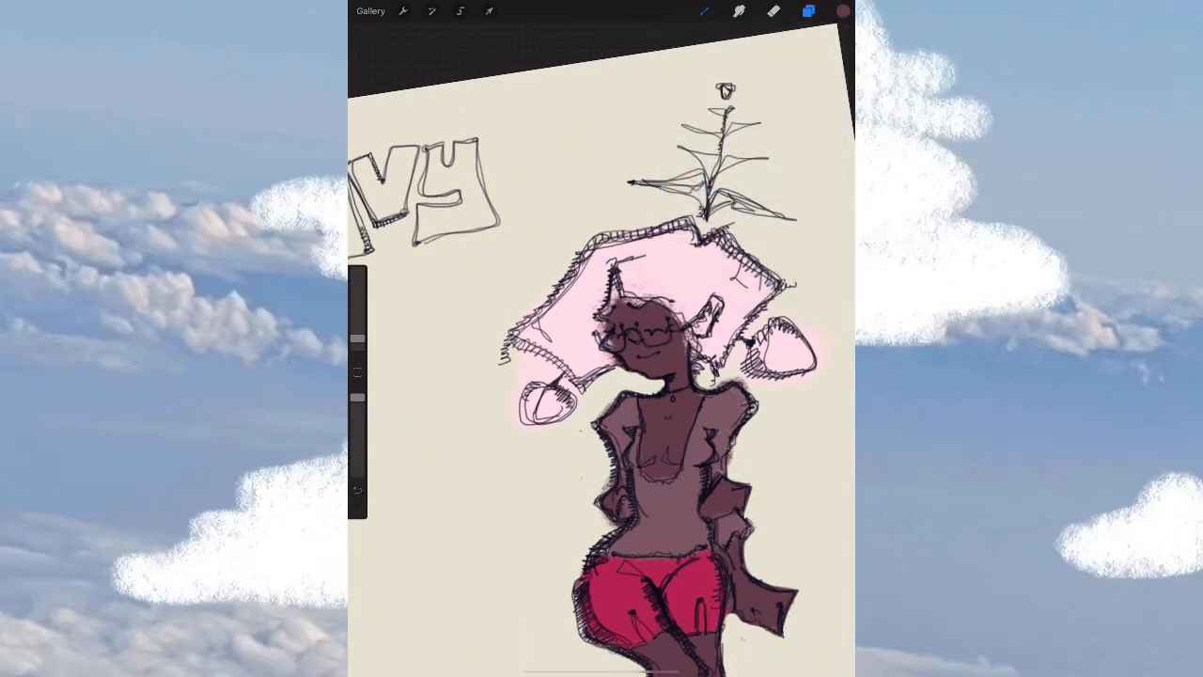
pyautogui.click(808, 10)
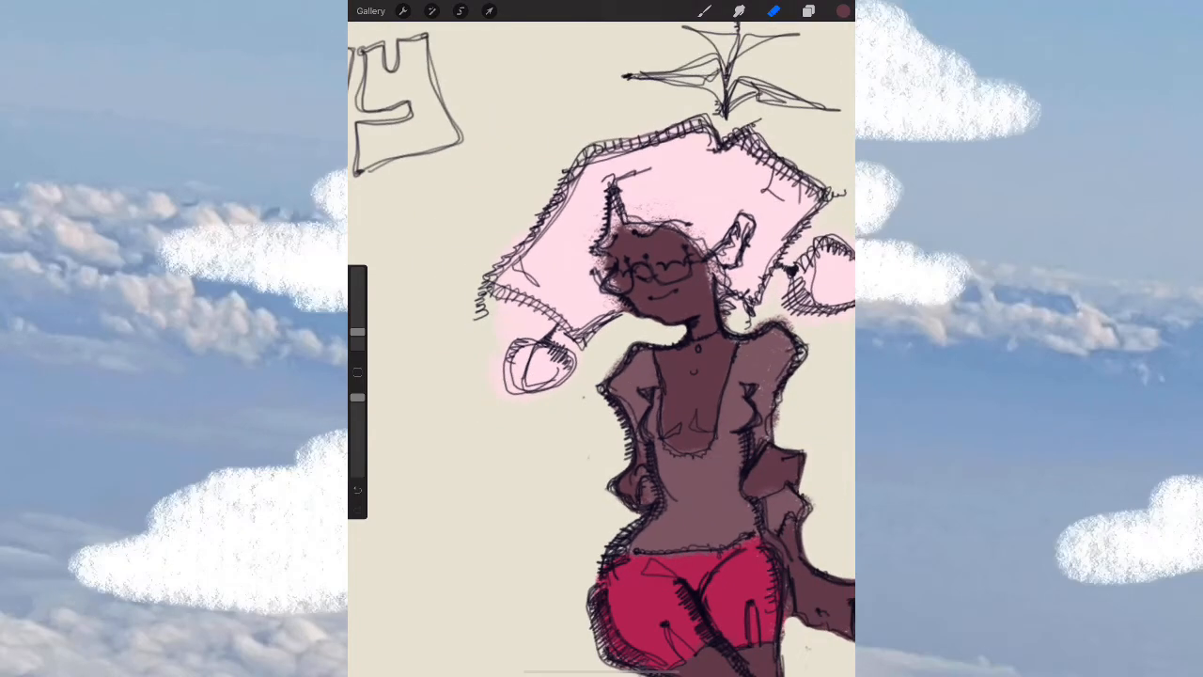
# Airbrush reddish blush on Ivy's cheeks and chest, and colour her right ear brown.
pyautogui.click(808, 10)
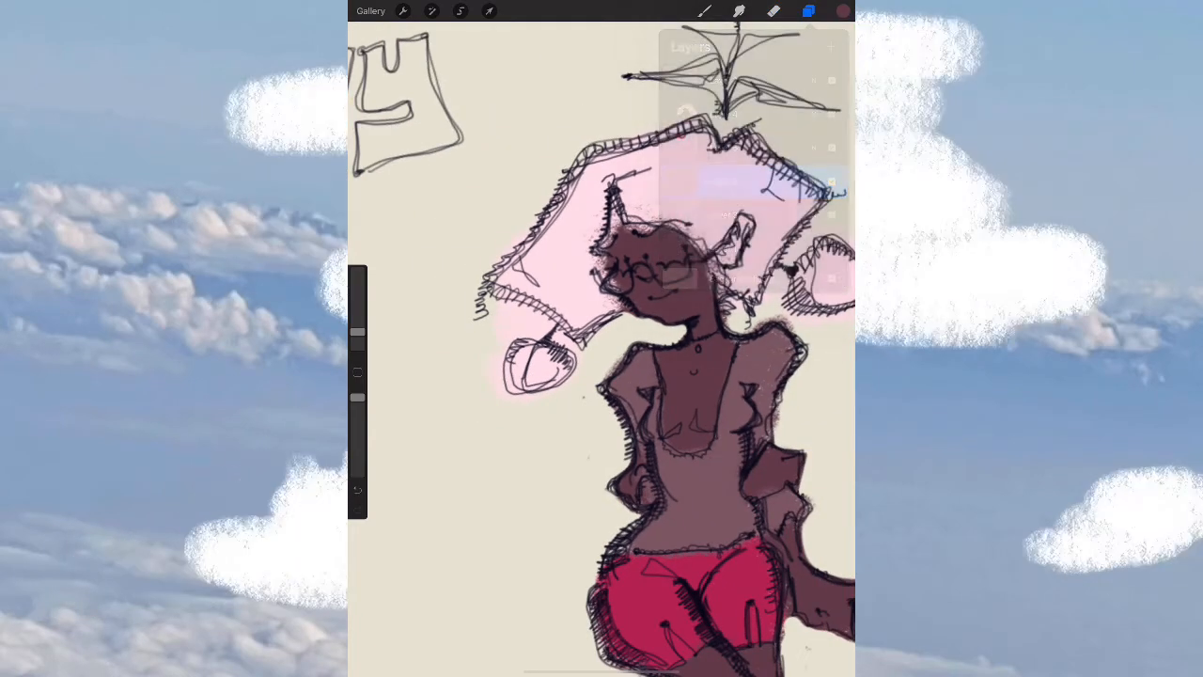
pyautogui.click(842, 10)
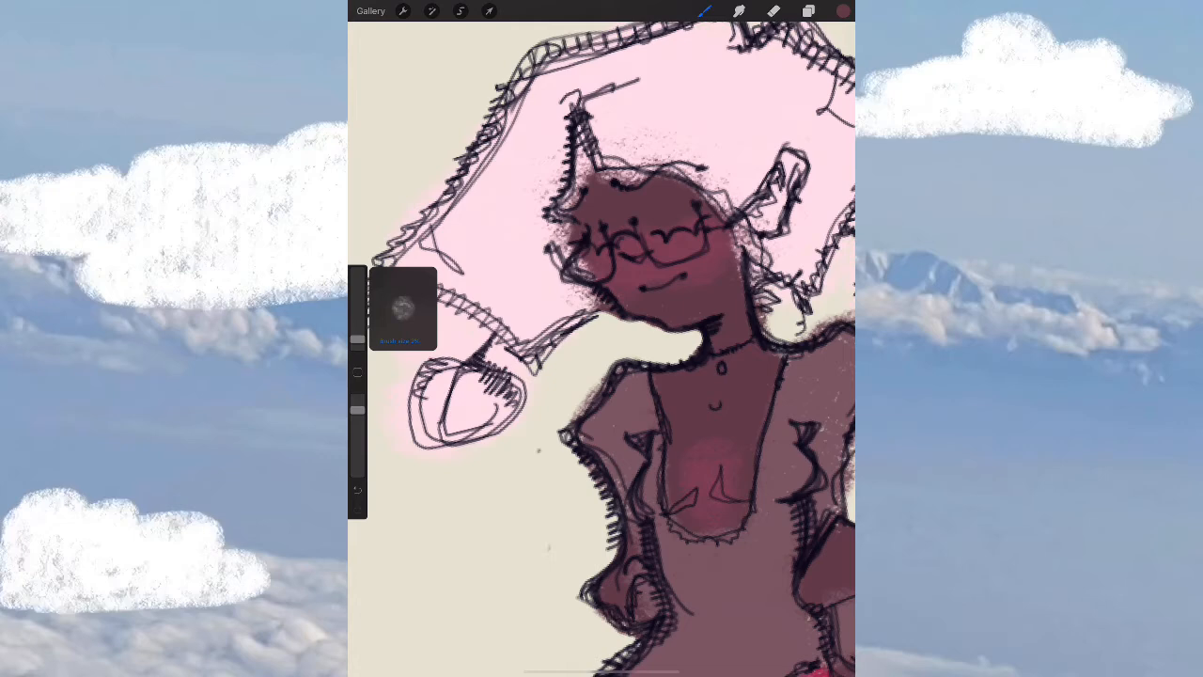
pyautogui.click(808, 10)
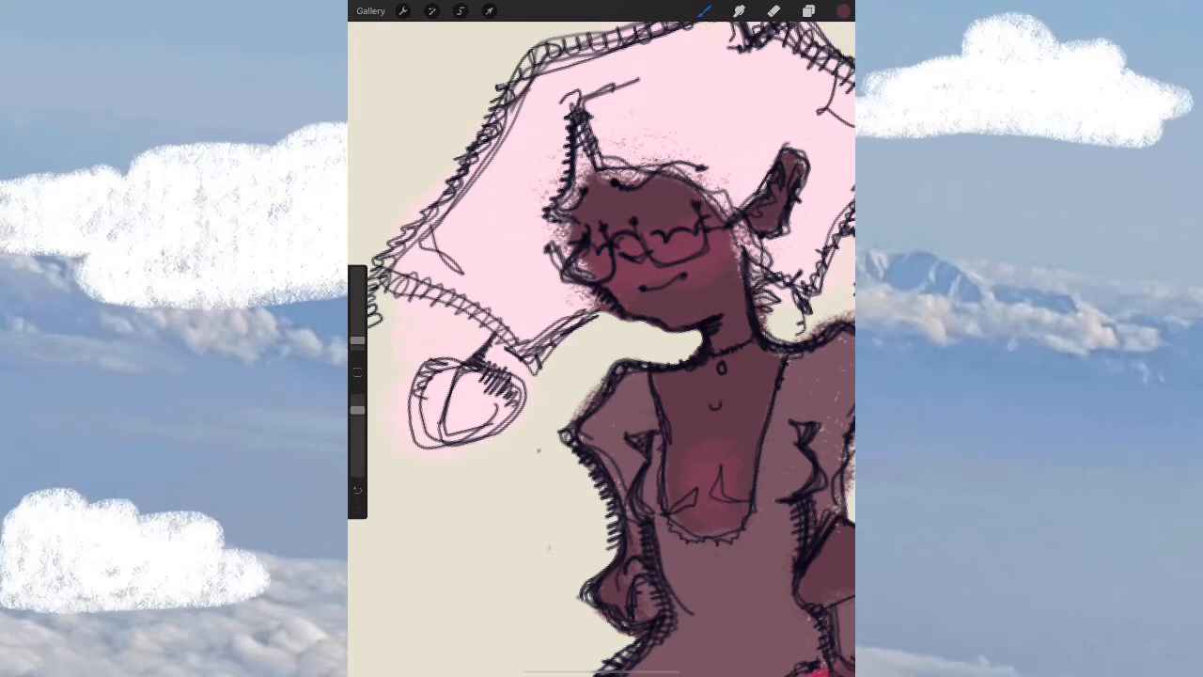
# Make Layer 3 the active painting layer from the Layers panel.
pyautogui.click(807, 10)
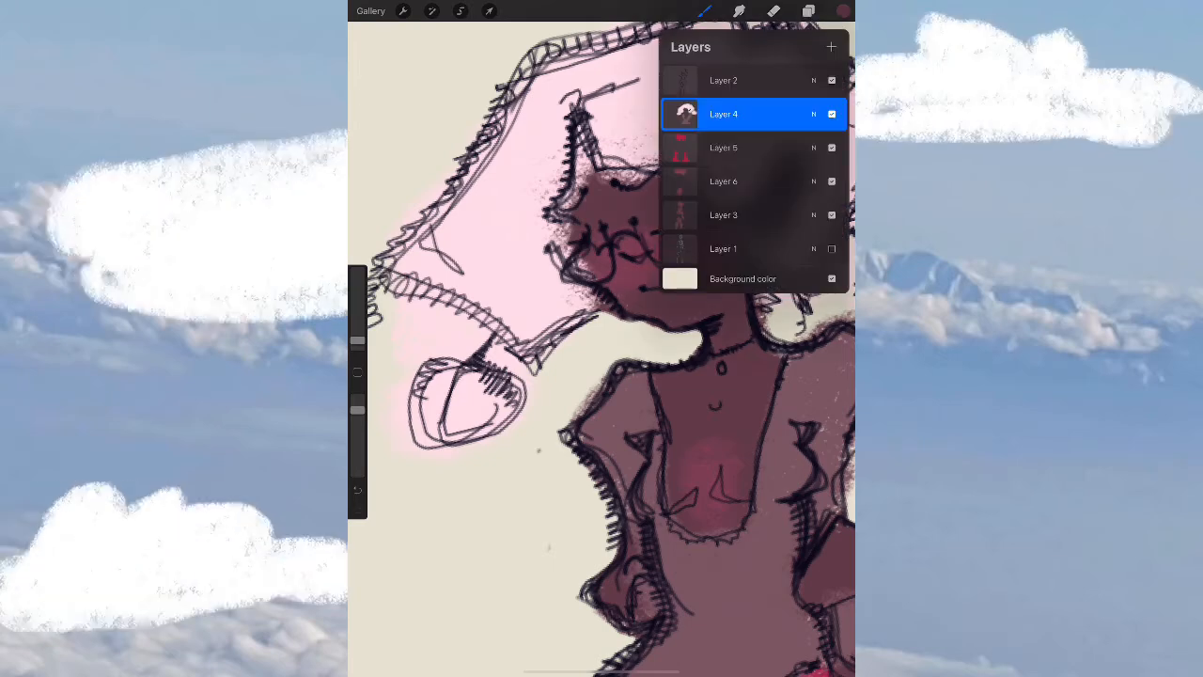
pyautogui.click(723, 214)
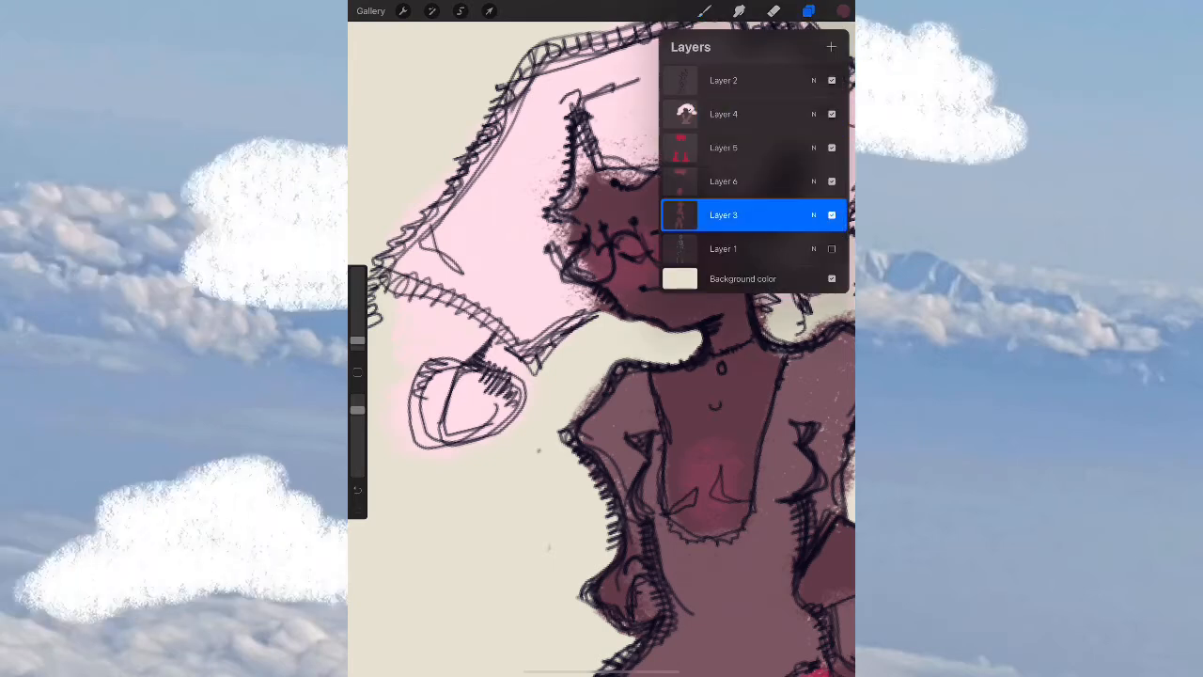
pyautogui.click(807, 10)
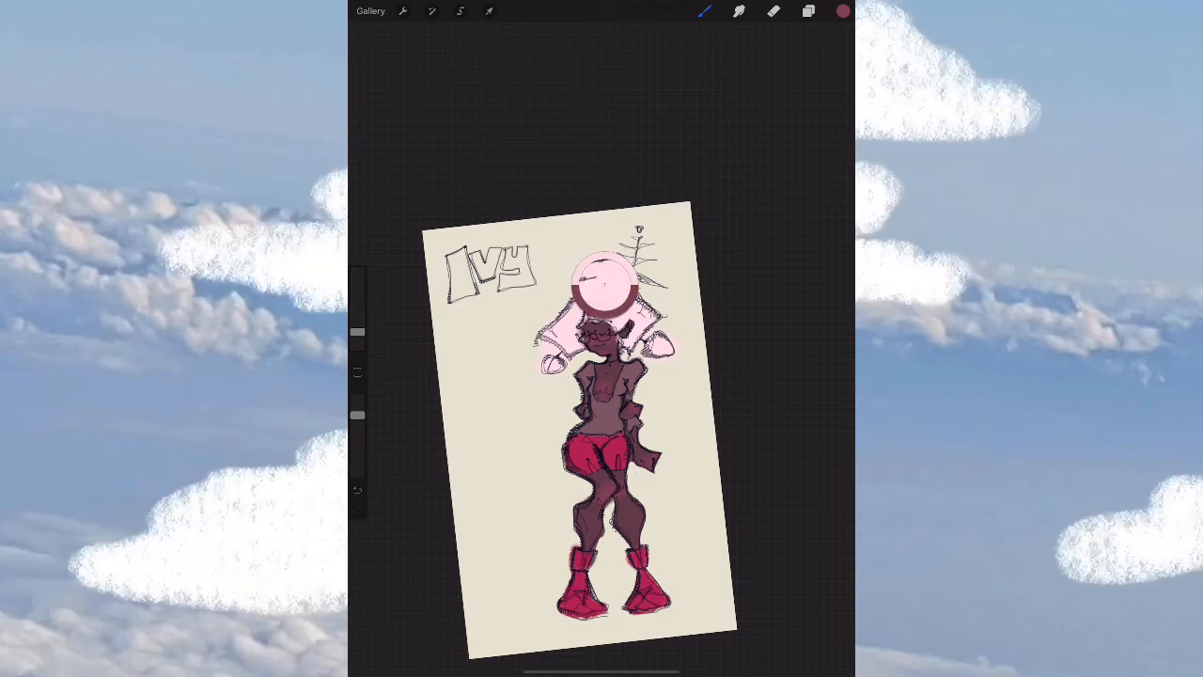
# Pick the light pink from the recent colours history as the paint colour.
pyautogui.click(842, 10)
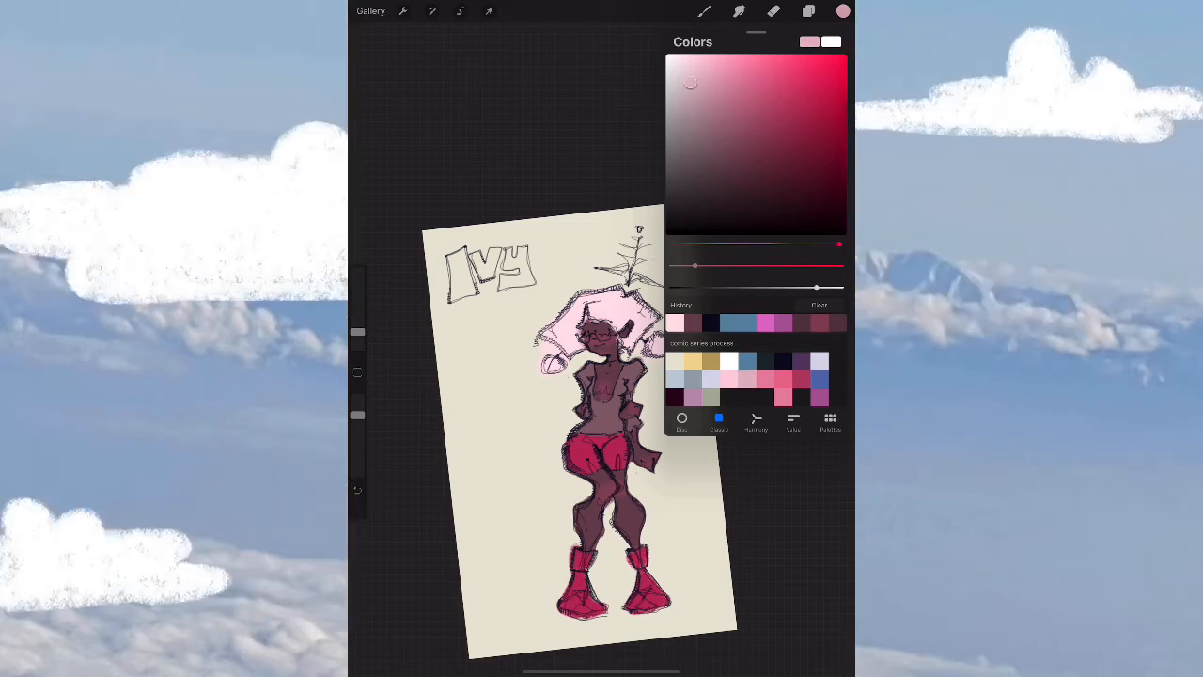
pyautogui.click(842, 10)
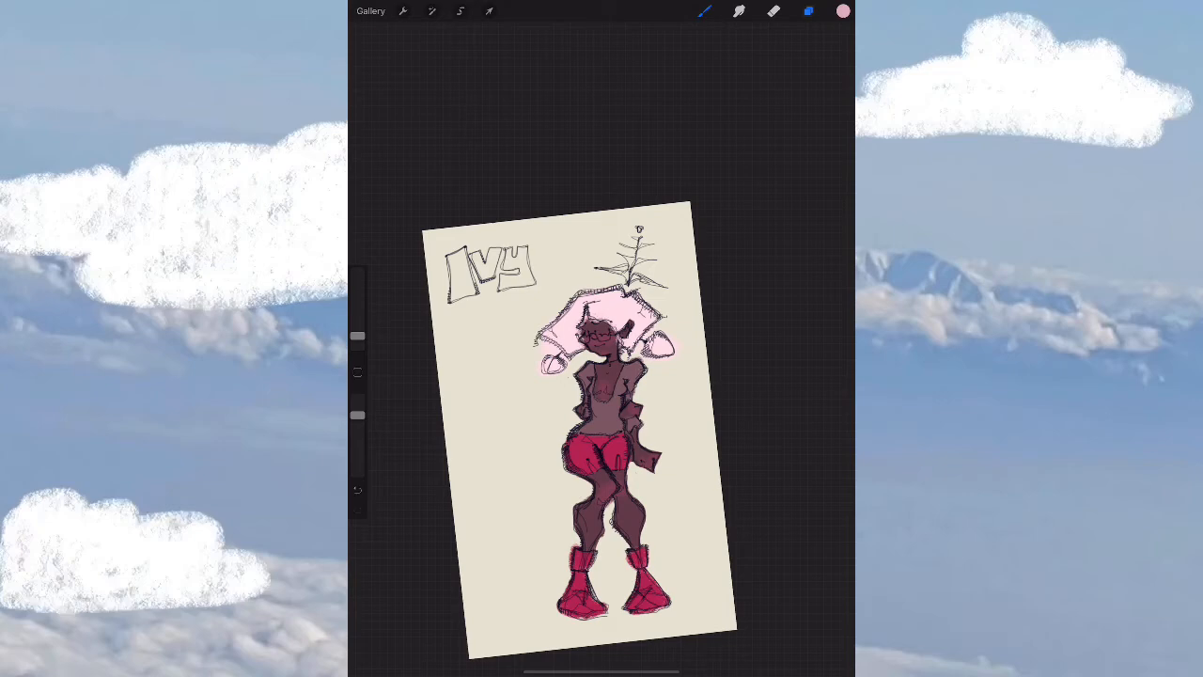
pyautogui.click(808, 10)
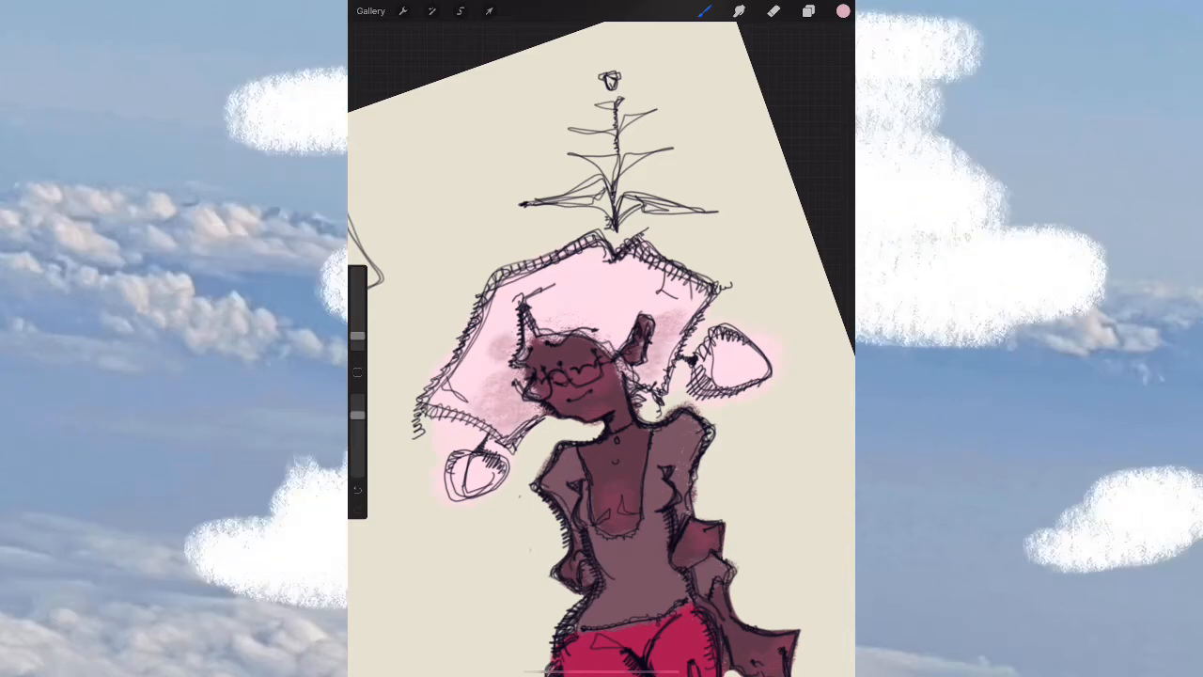
# Erase the excess pink shading around Ivy's hair, then return to the brush.
pyautogui.click(773, 10)
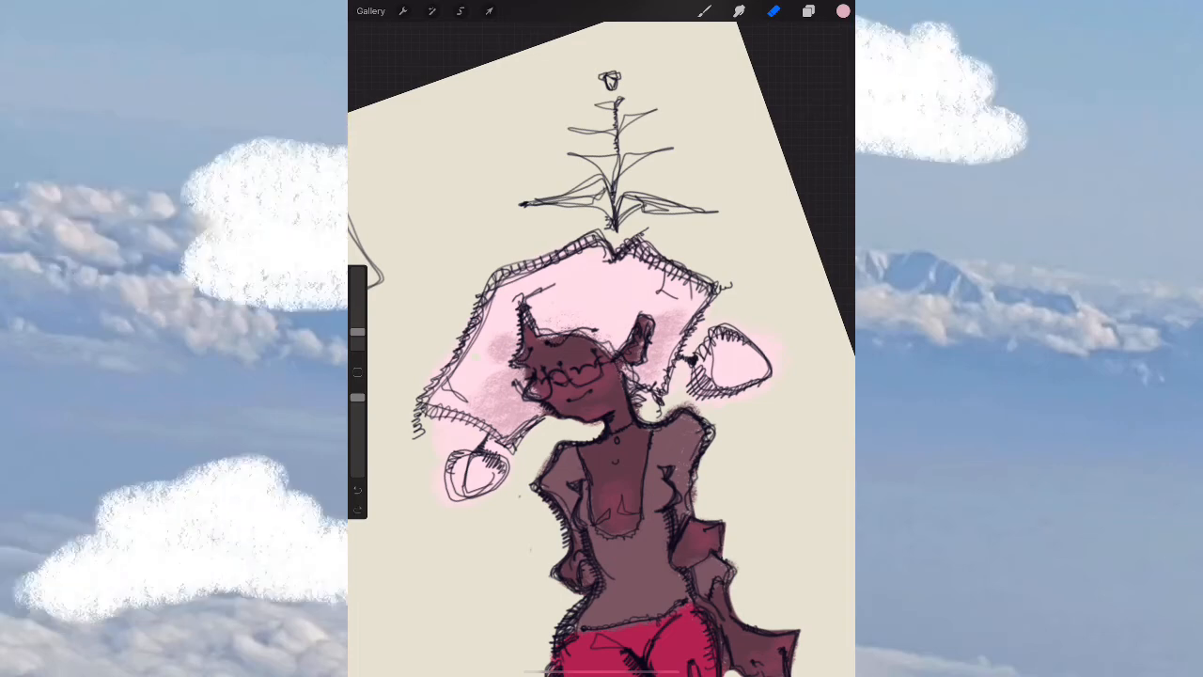
pyautogui.click(809, 11)
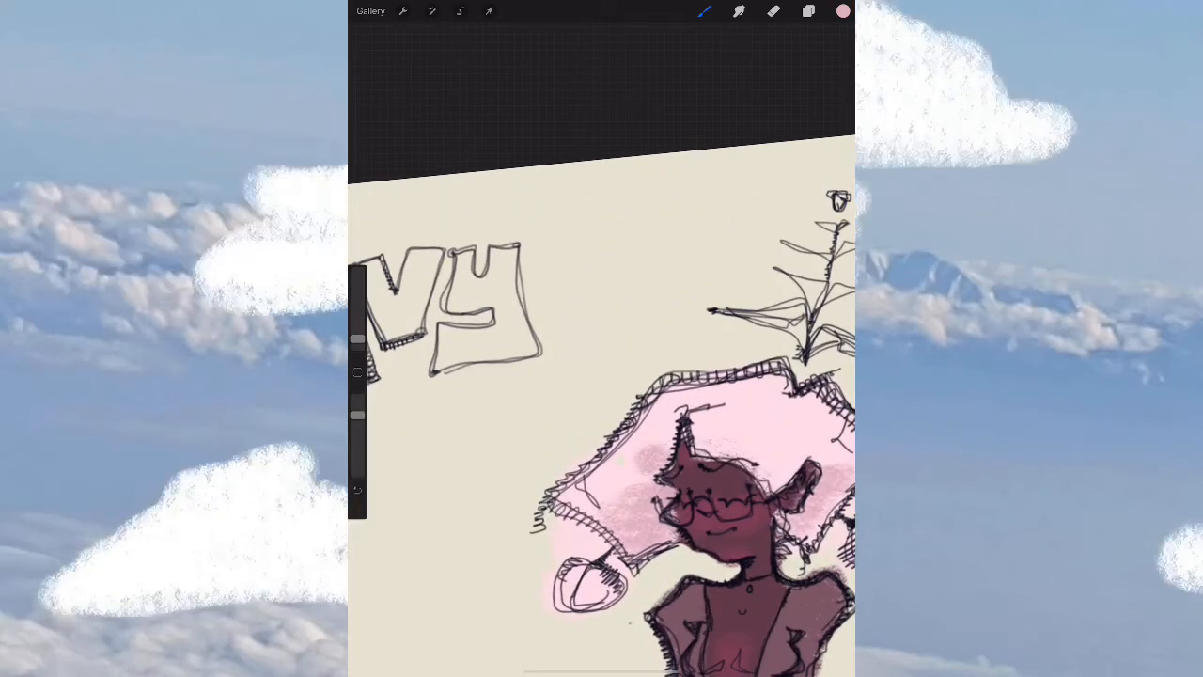
pyautogui.click(809, 10)
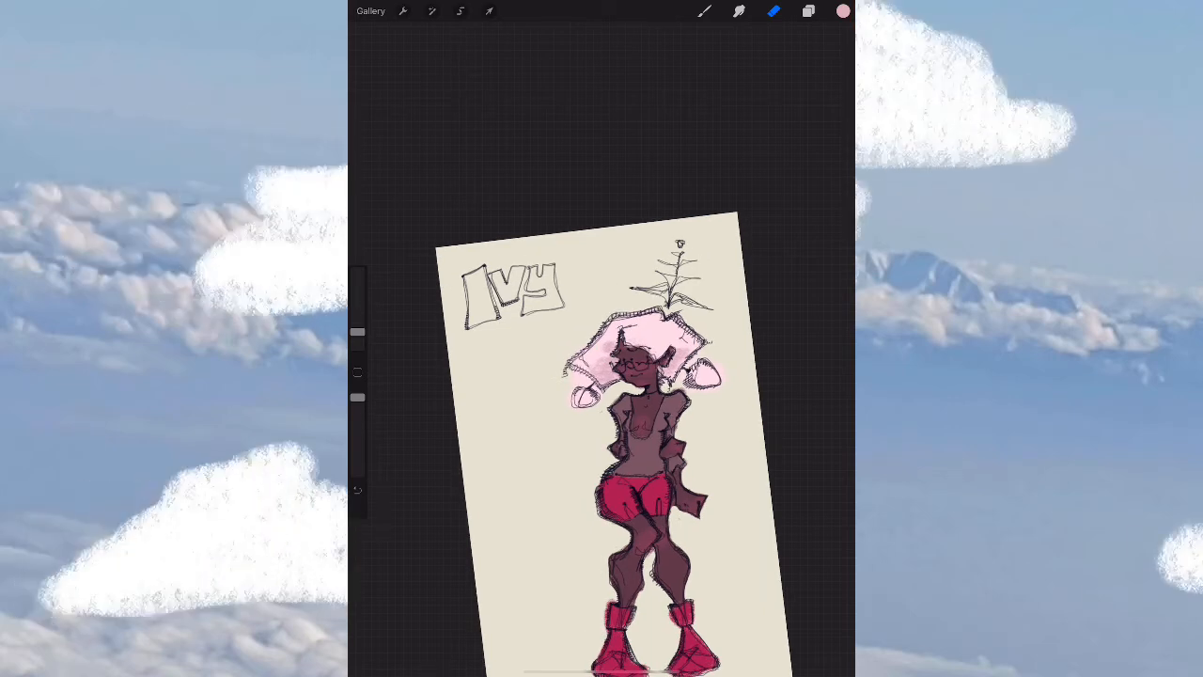
# Brush red onto Ivy's boots to match her shorts and zoom out to the full figure.
pyautogui.click(843, 10)
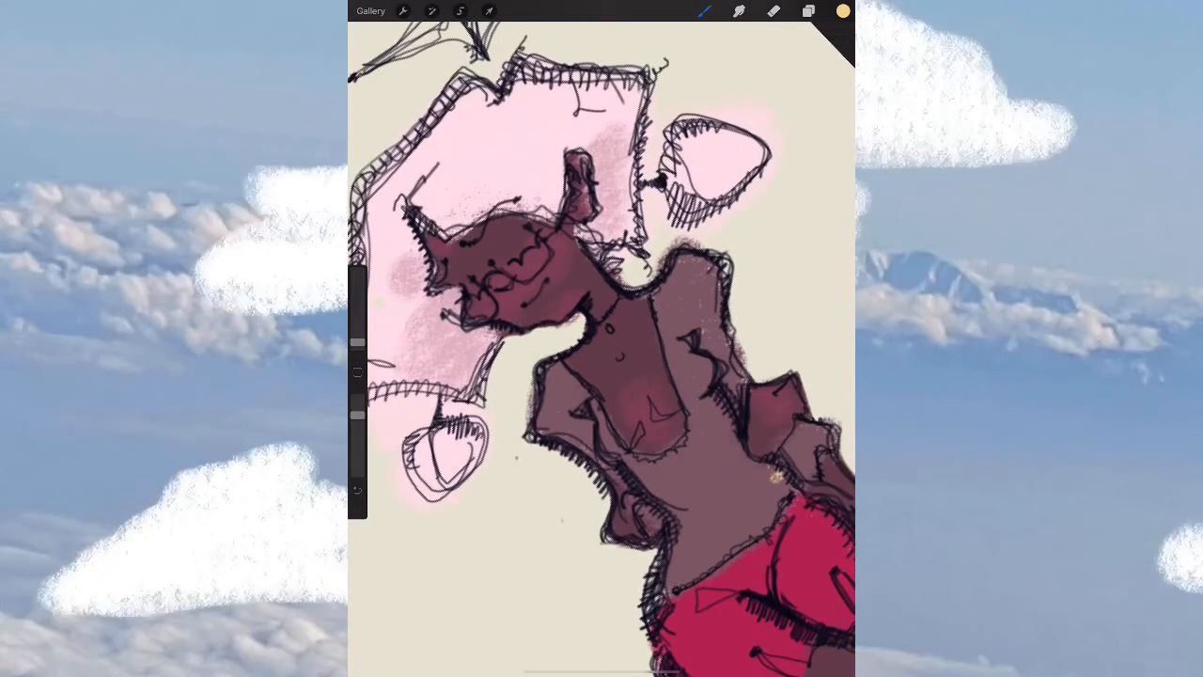
pyautogui.click(807, 11)
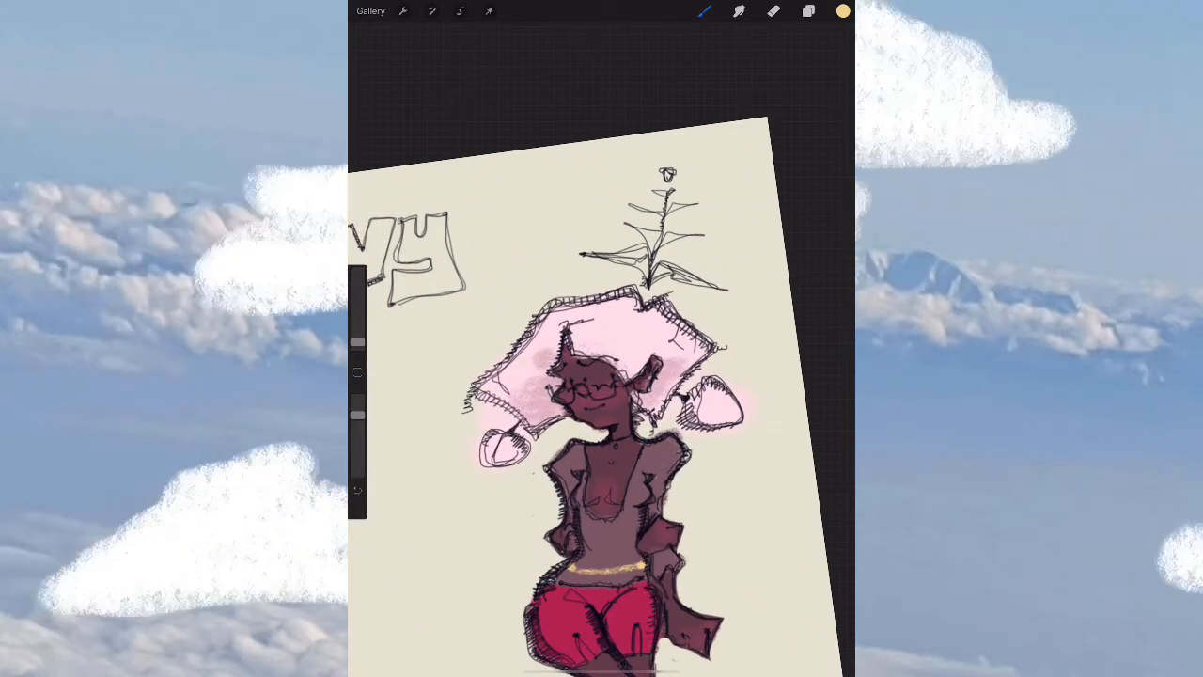
pyautogui.click(842, 10)
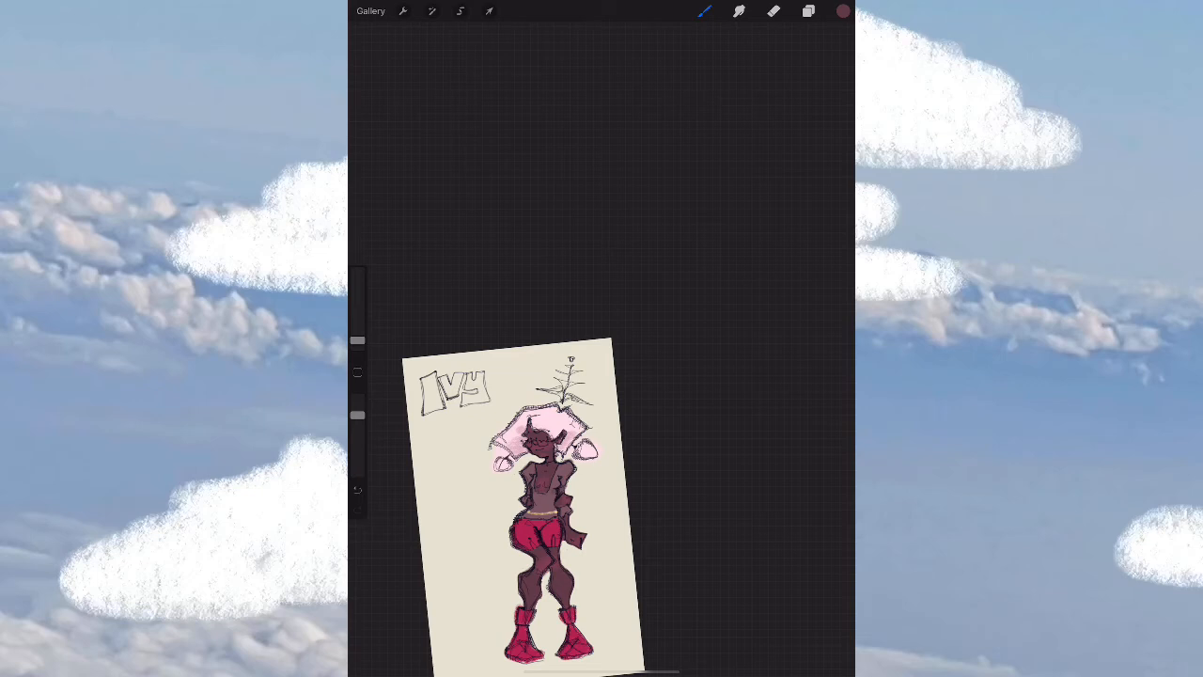
pyautogui.click(808, 11)
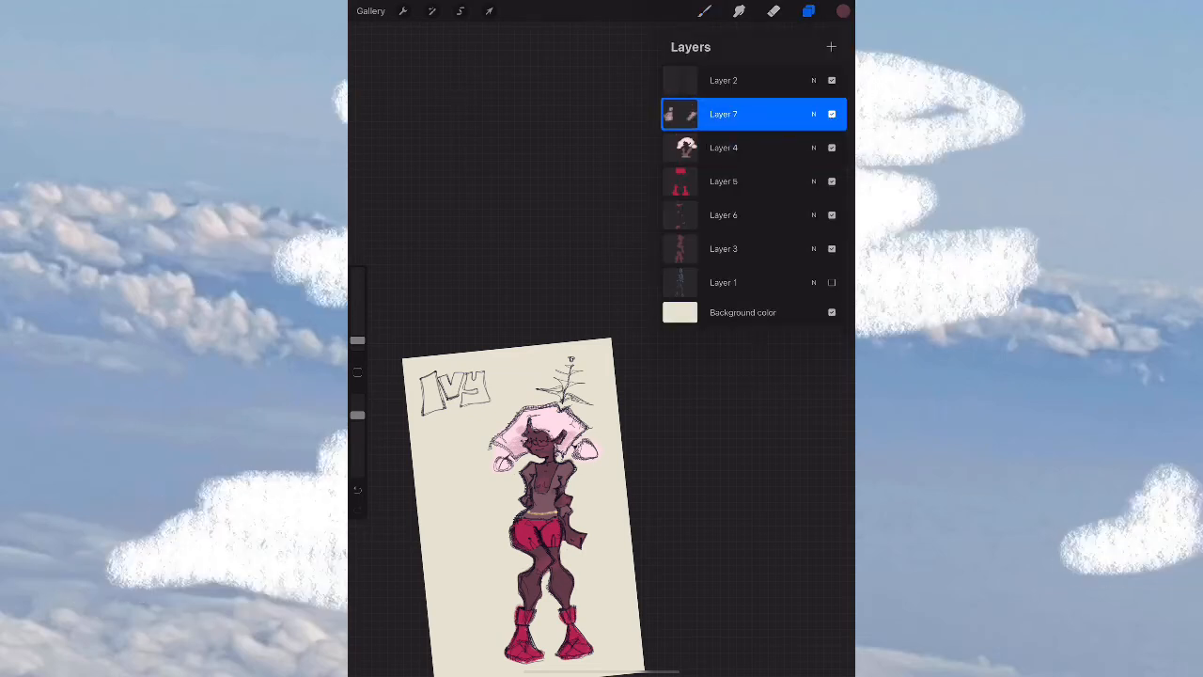
# On a new layer, paint the sprout above Ivy's head and the leaves beside her boots green.
pyautogui.click(842, 10)
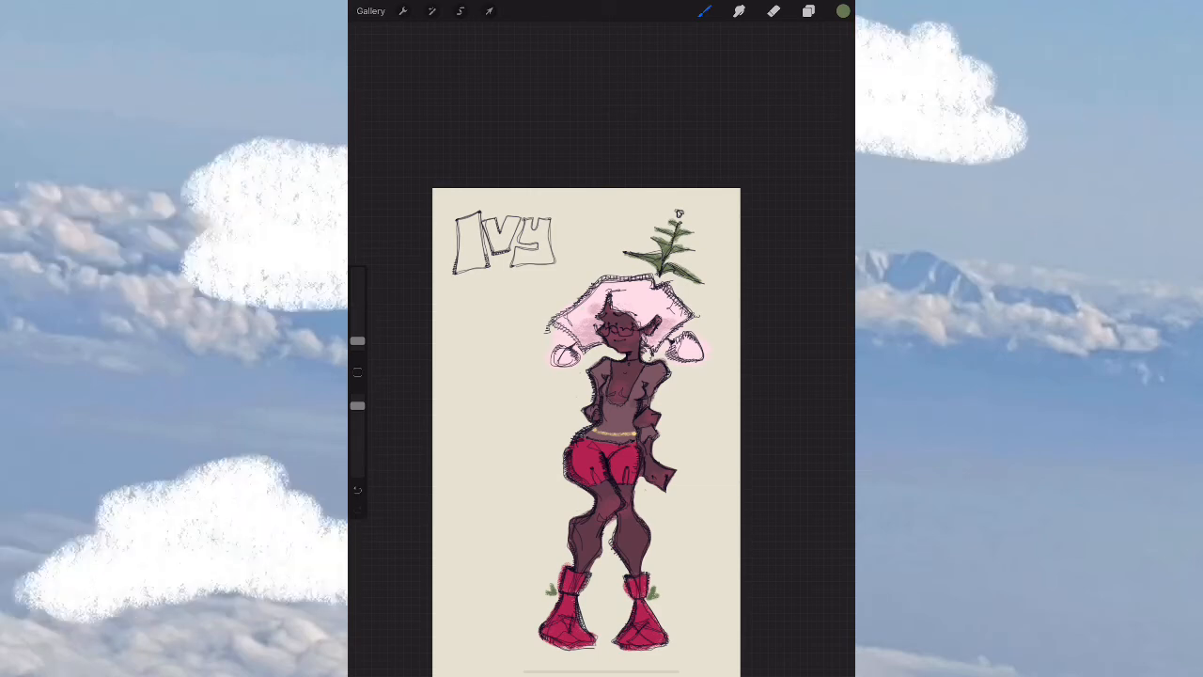
pyautogui.click(808, 11)
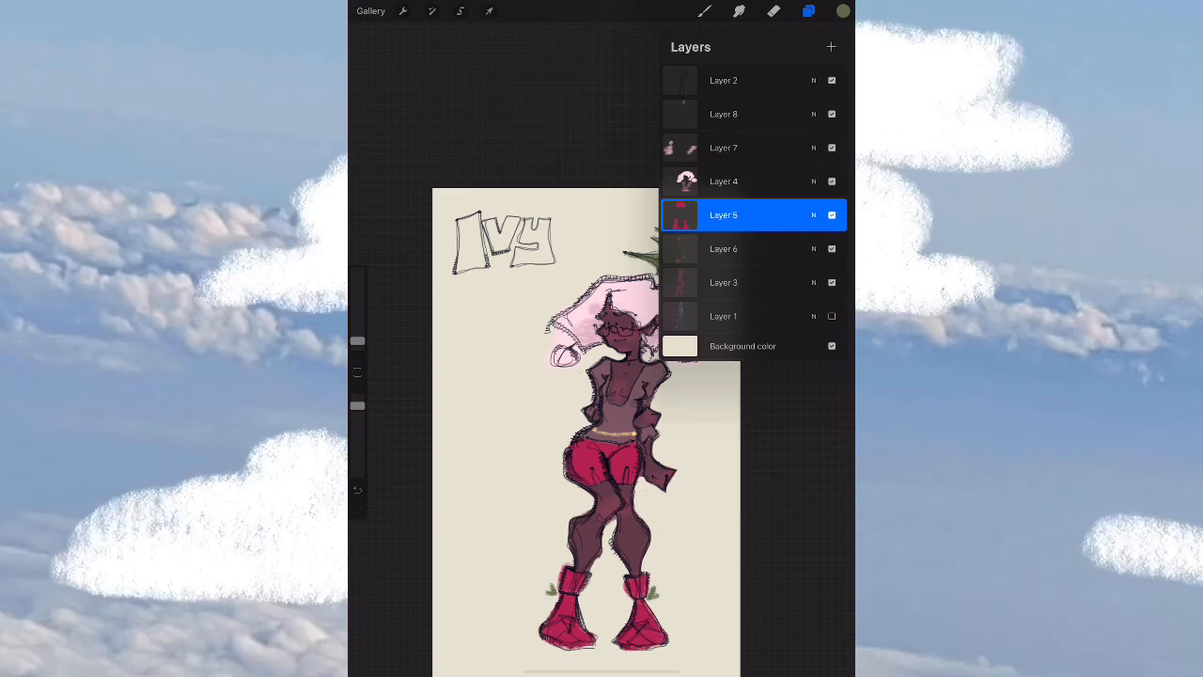
# Pick white and paint highlight strokes onto Ivy's red boots.
pyautogui.click(842, 10)
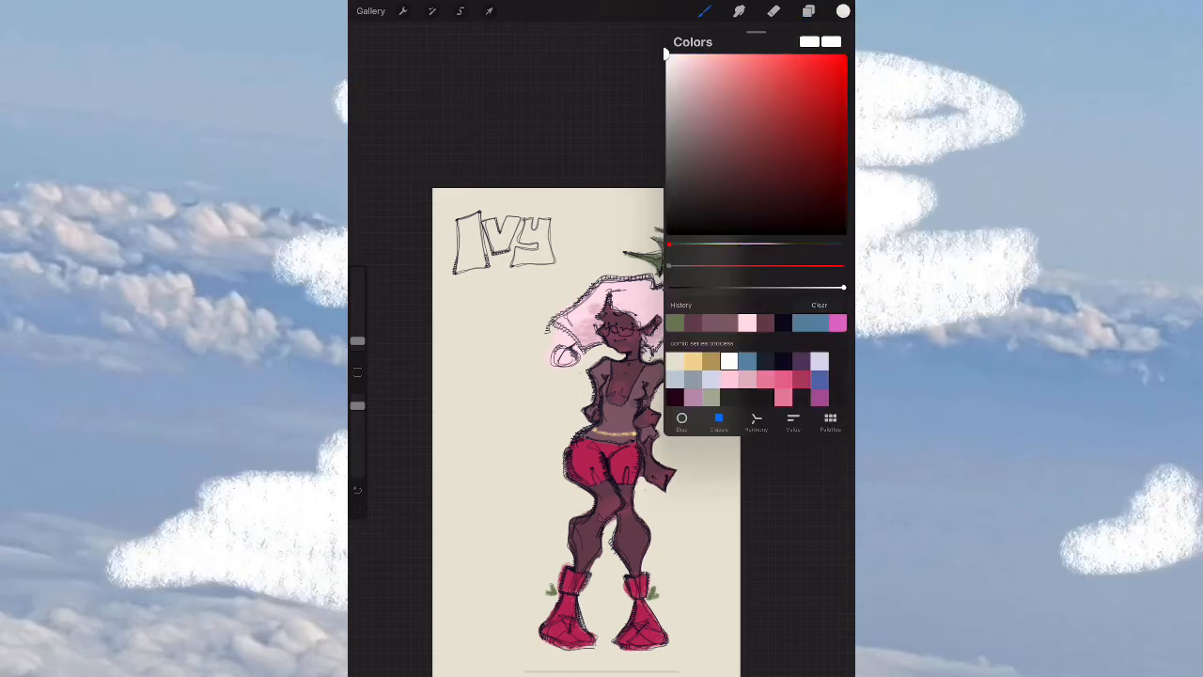
pyautogui.click(842, 10)
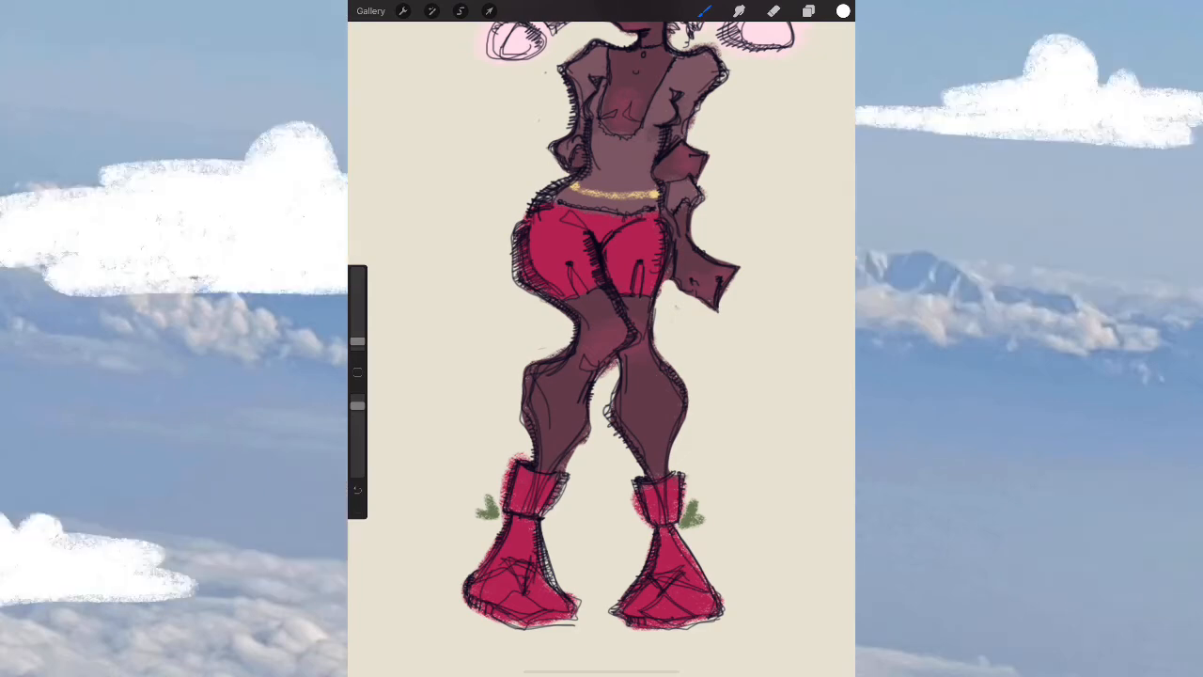
pyautogui.click(507, 582)
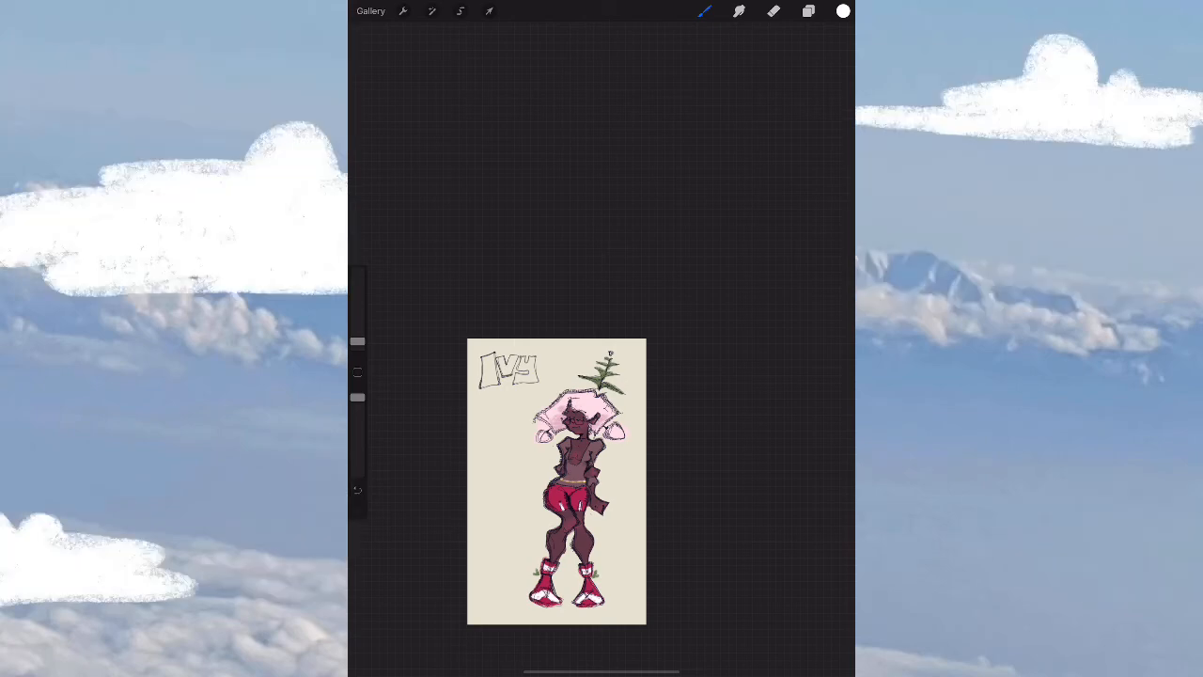
# Clean up the white boot highlights with the Eraser and pick a pinkish-mauve colour.
pyautogui.click(808, 11)
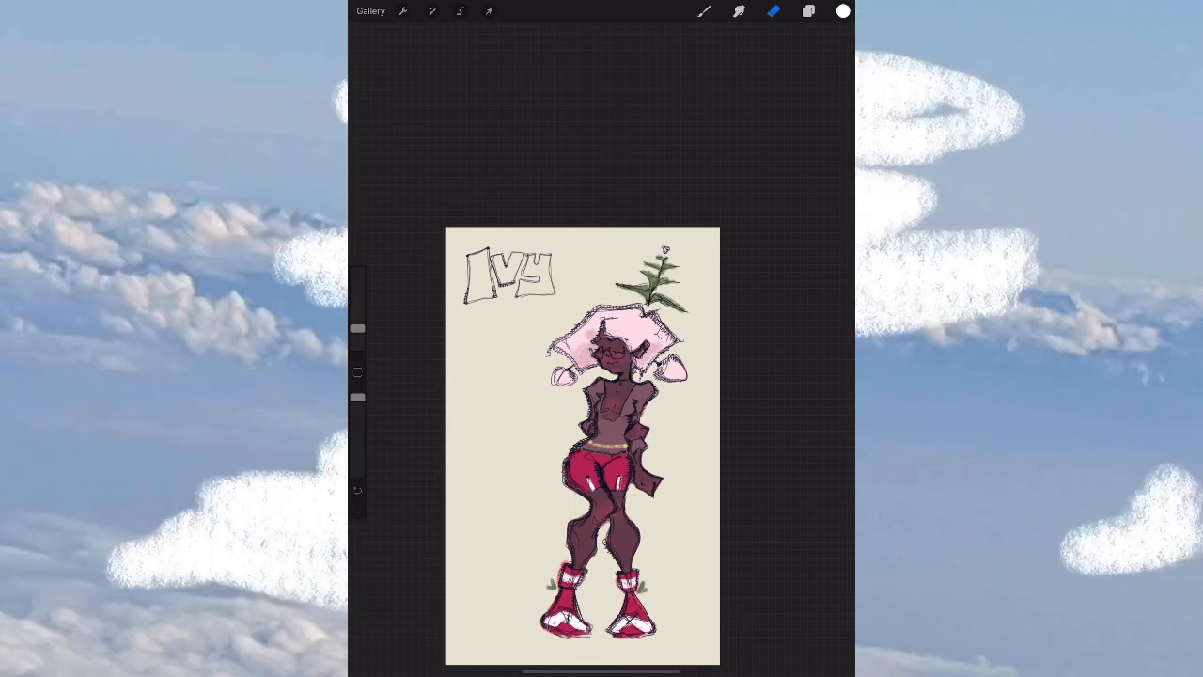
pyautogui.click(843, 10)
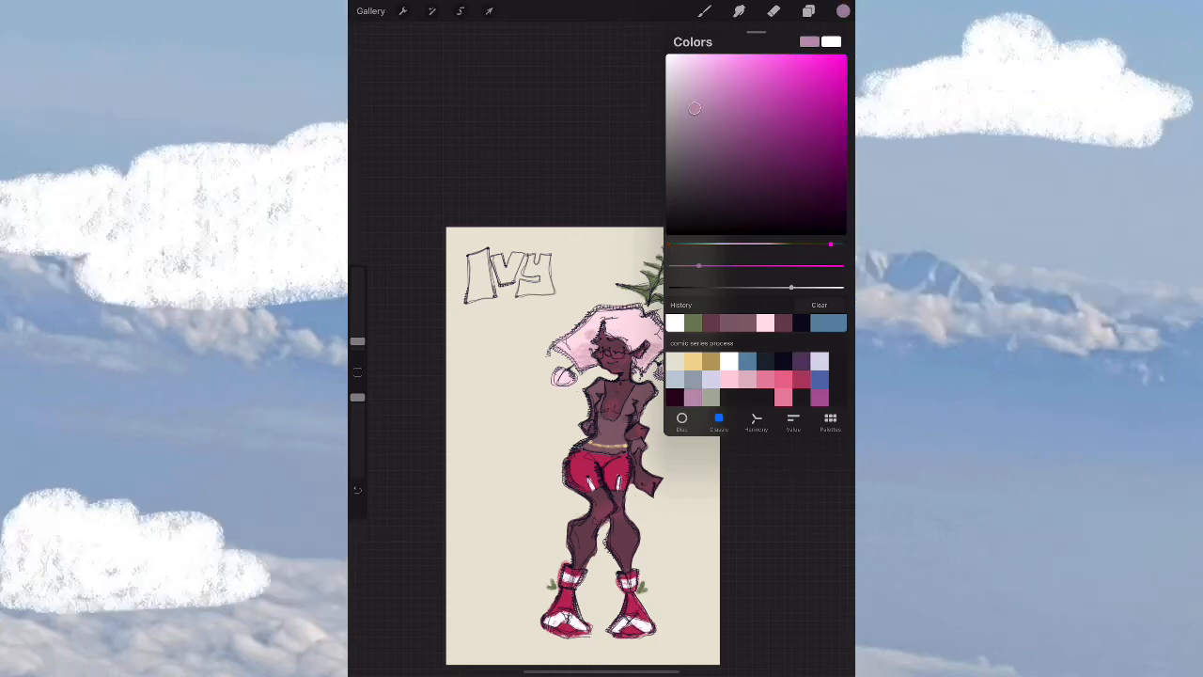
# Tint the flower bud atop the sprout mauve pink, then choose an olive green.
pyautogui.click(808, 10)
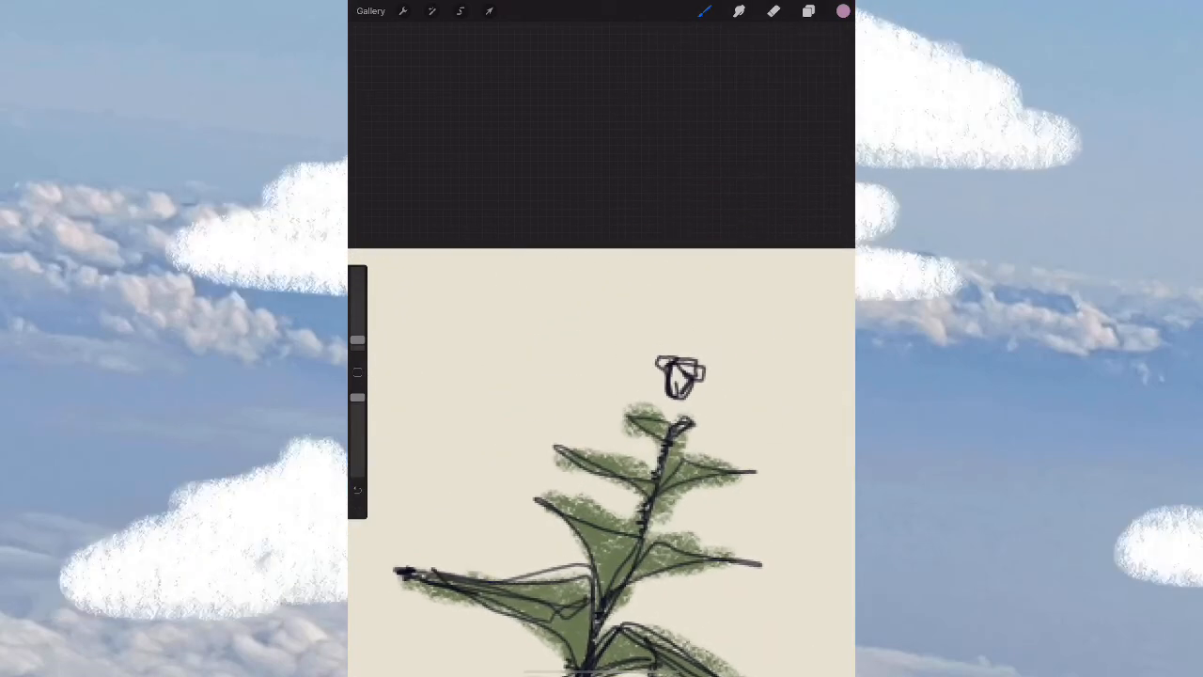
pyautogui.click(676, 376)
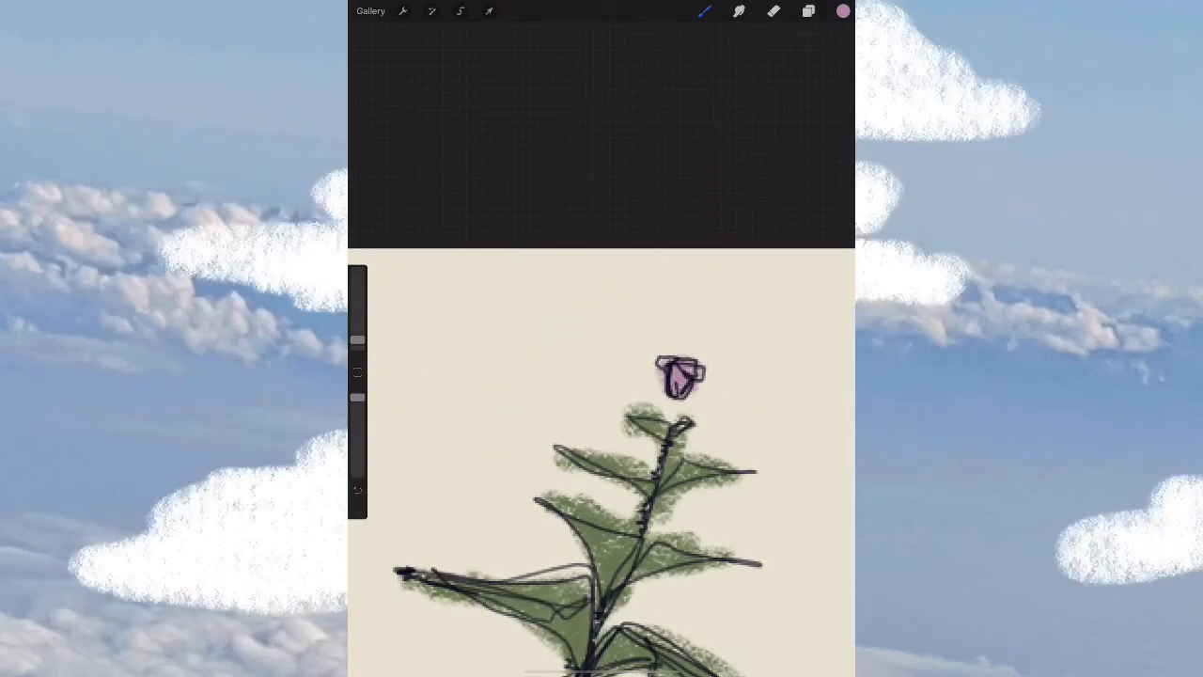
pyautogui.click(842, 10)
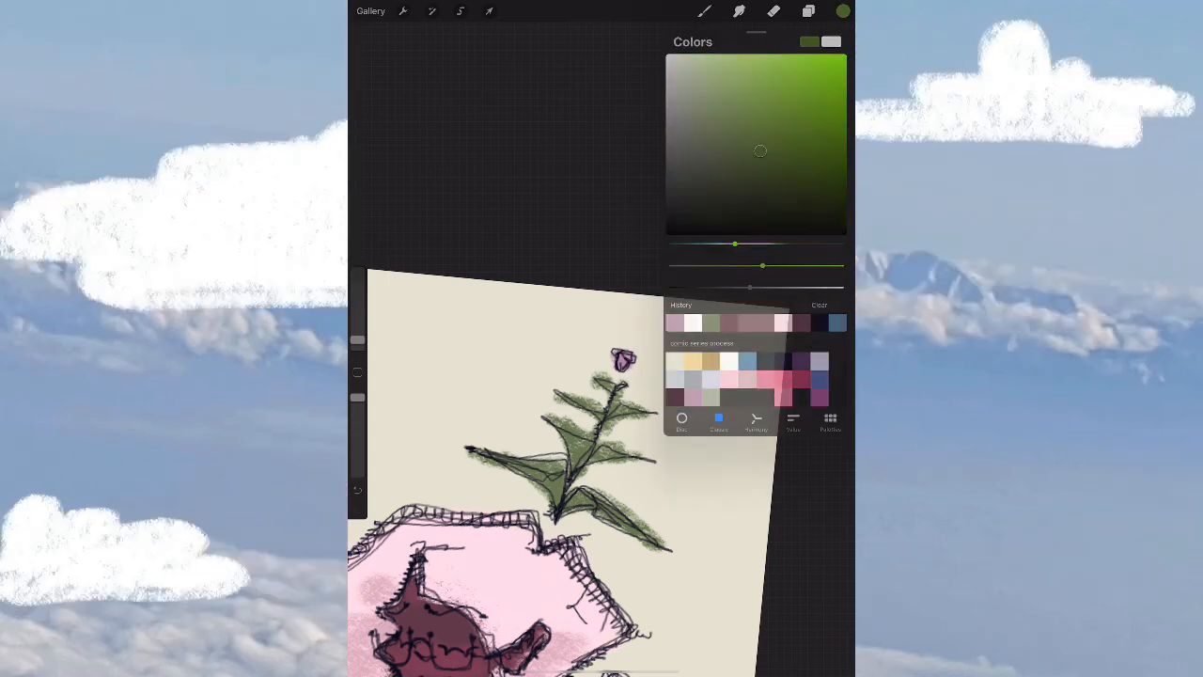
pyautogui.click(842, 10)
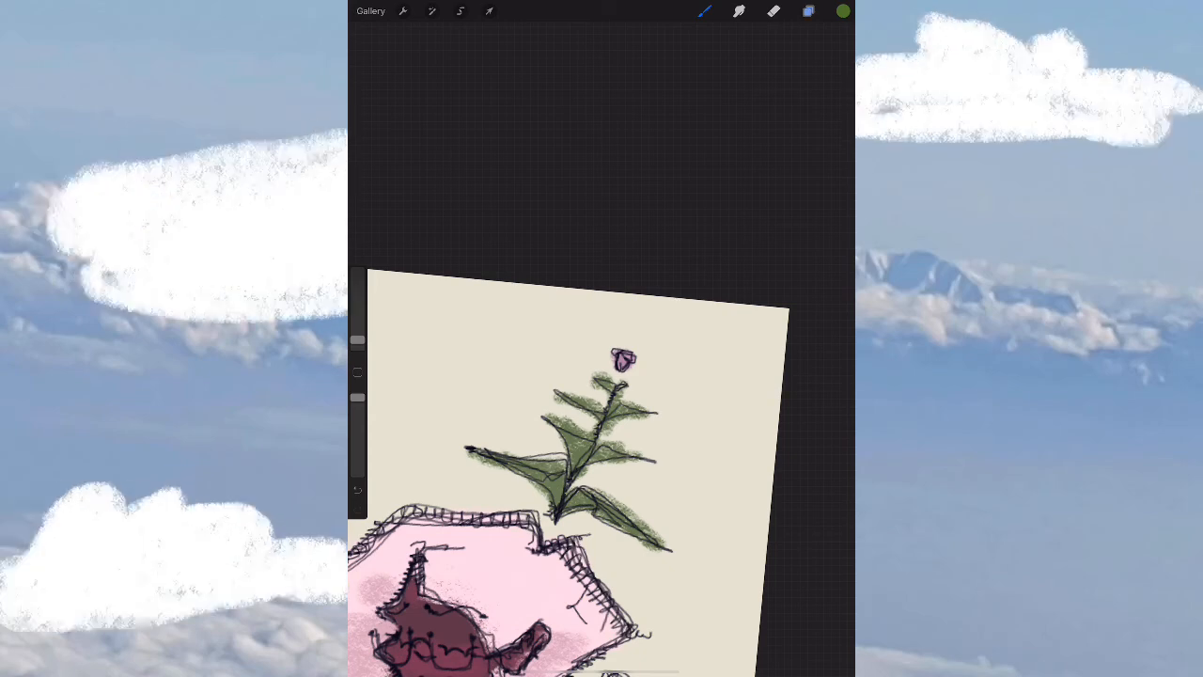